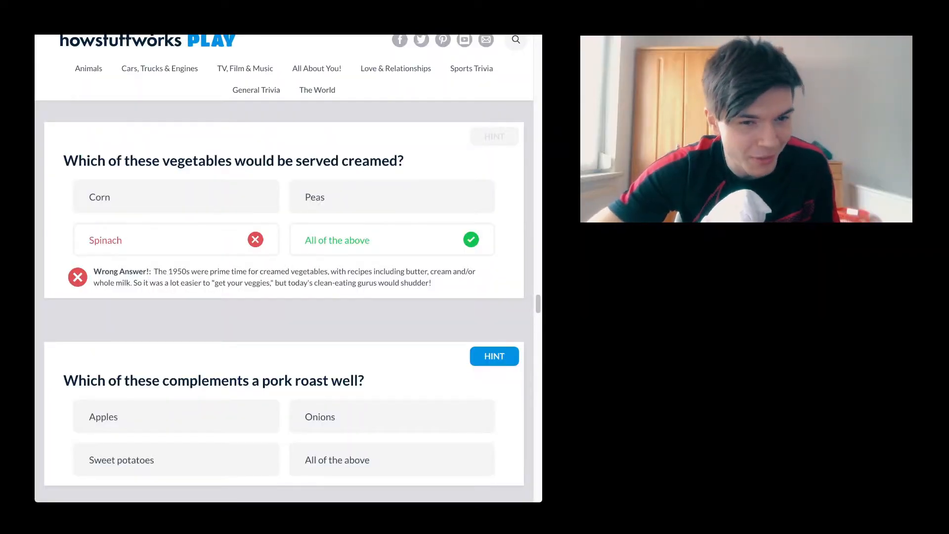
# Answer the pork roast question with 'All of the above', revealed correct
pyautogui.scroll(-3)
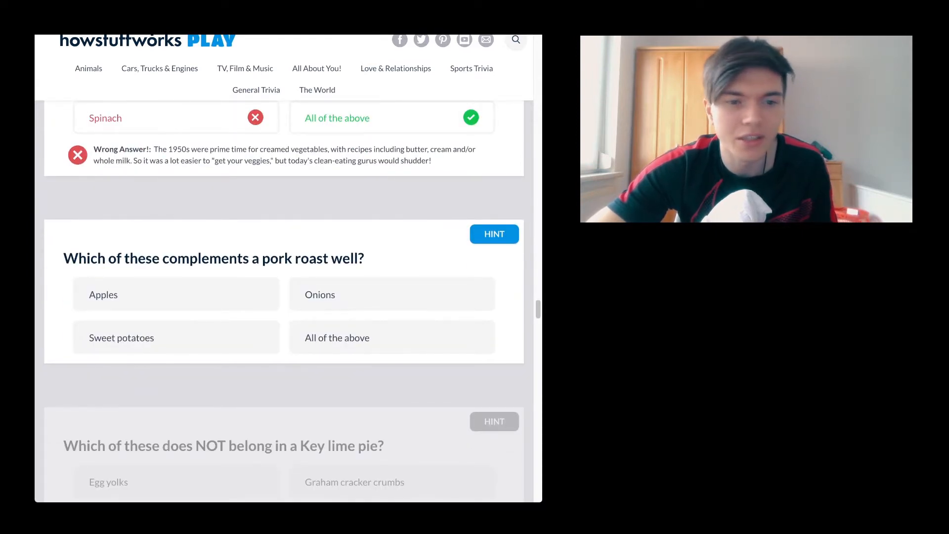
pyautogui.click(391, 337)
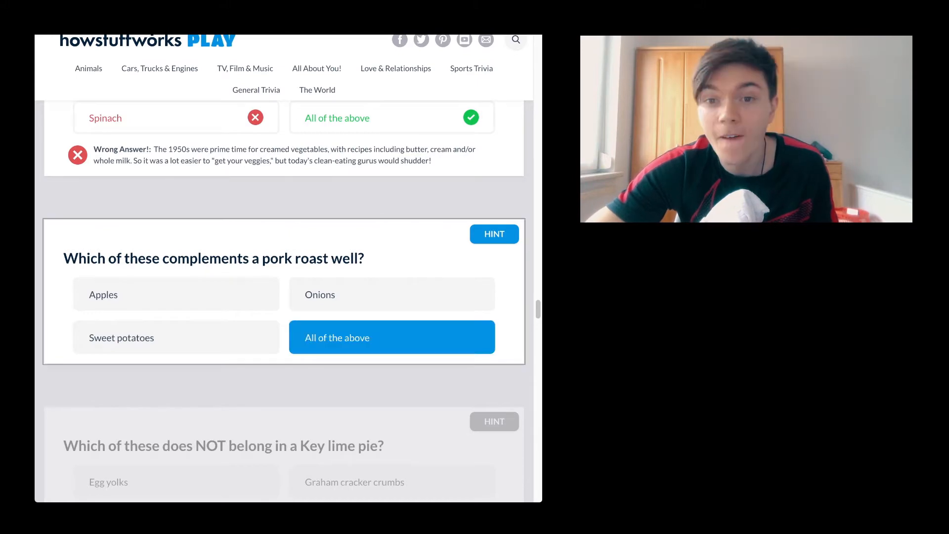
pyautogui.click(391, 337)
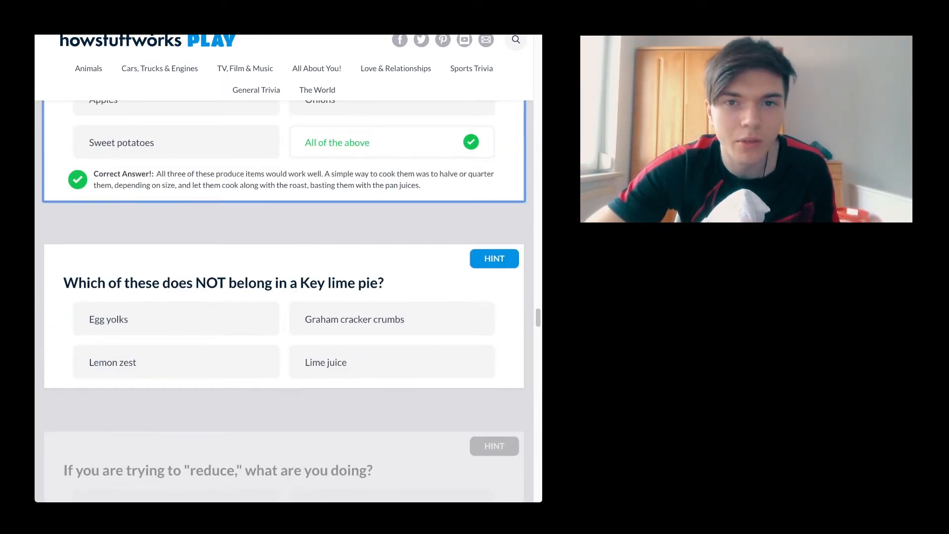
# Answer the Key lime pie question with 'Lemon zest', revealed correct, then move to the 'reduce' question
pyautogui.scroll(-3)
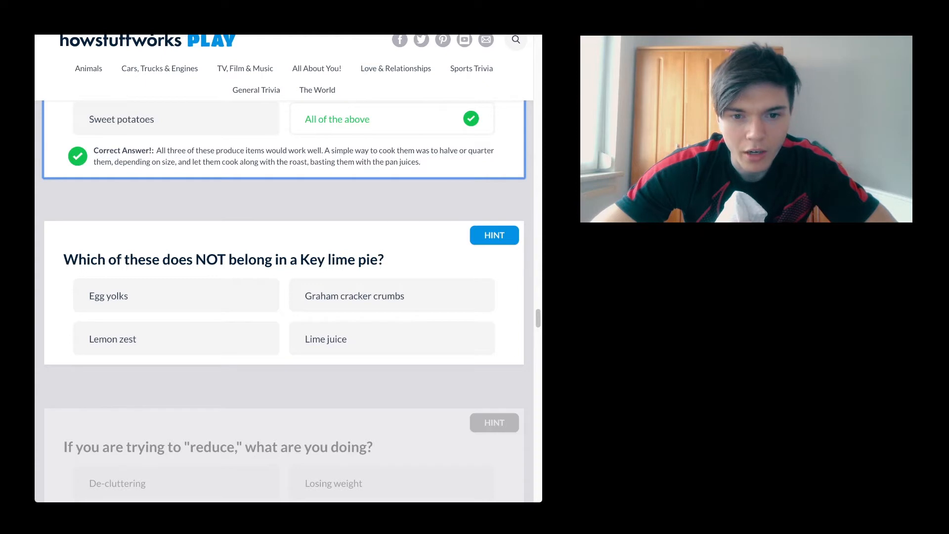
pyautogui.click(176, 338)
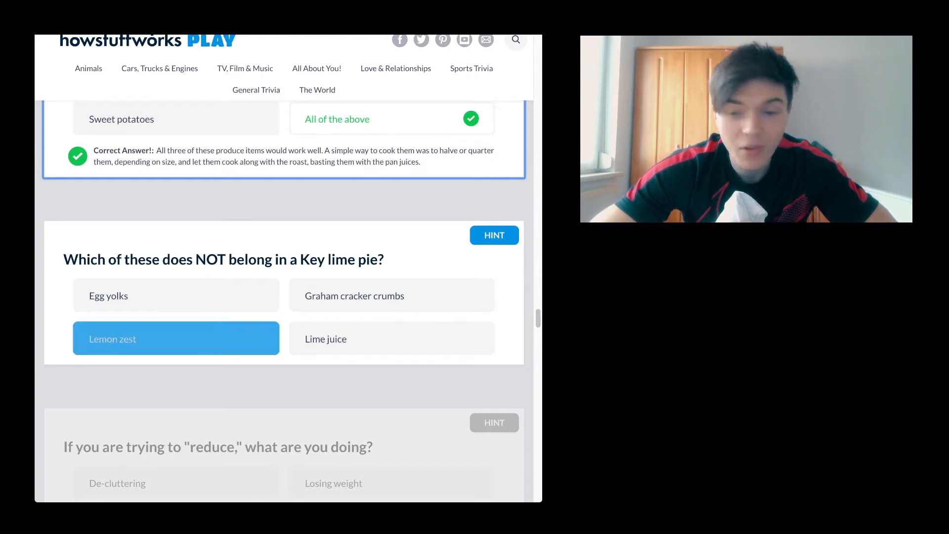
pyautogui.click(176, 338)
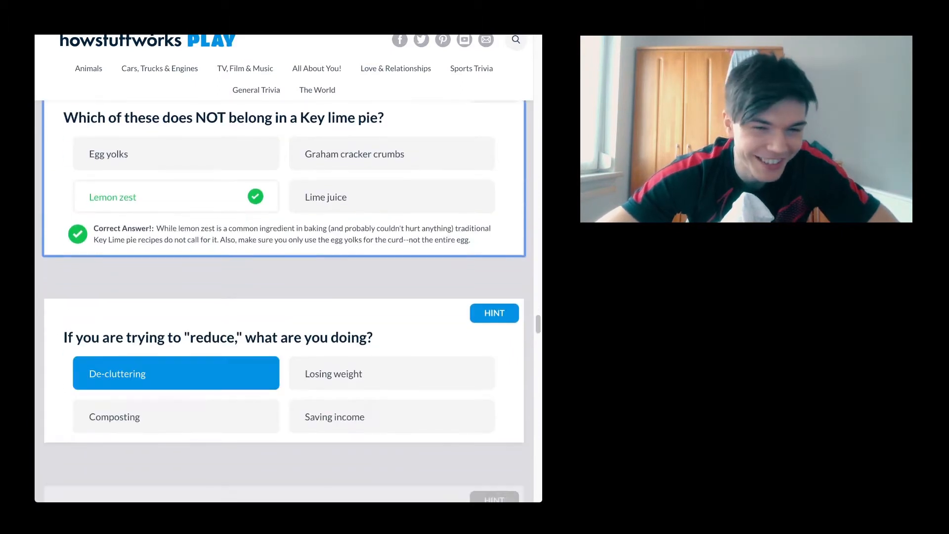
pyautogui.scroll(-3)
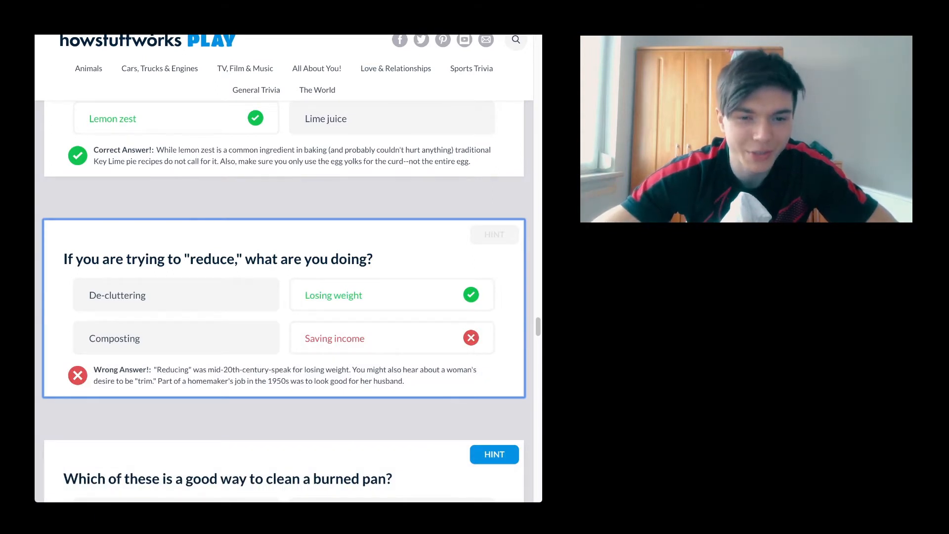
pyautogui.scroll(-3)
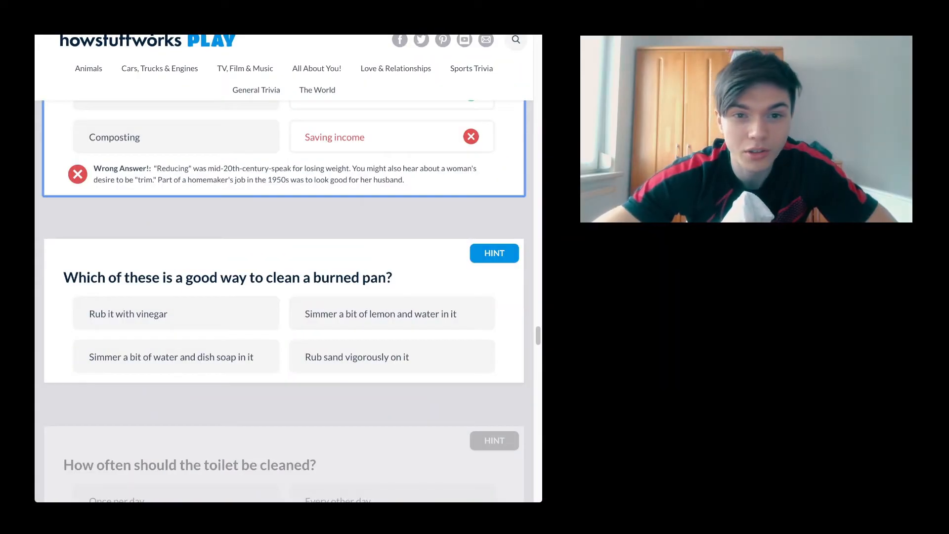
# Answer the burned pan question with 'Simmer a bit of water and dish soap in it', revealed correct
pyautogui.scroll(-3)
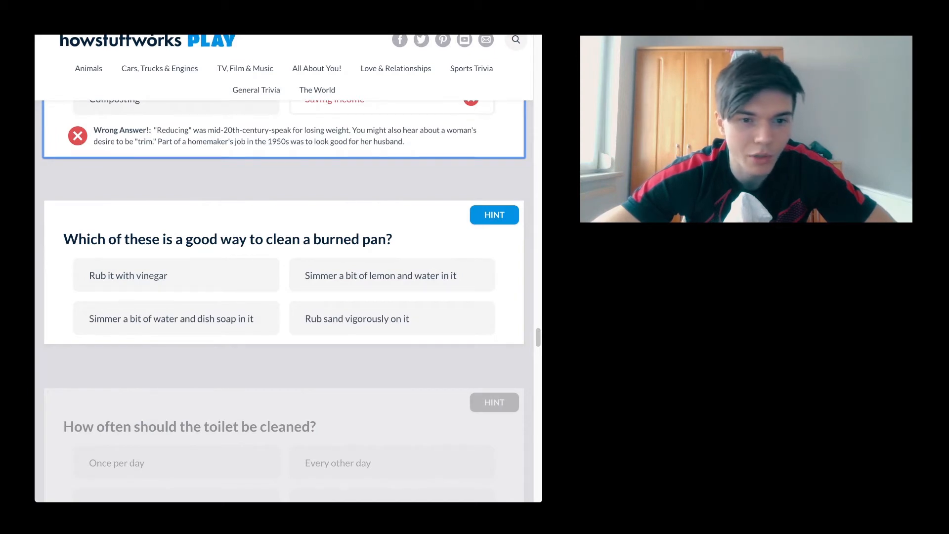
pyautogui.click(176, 317)
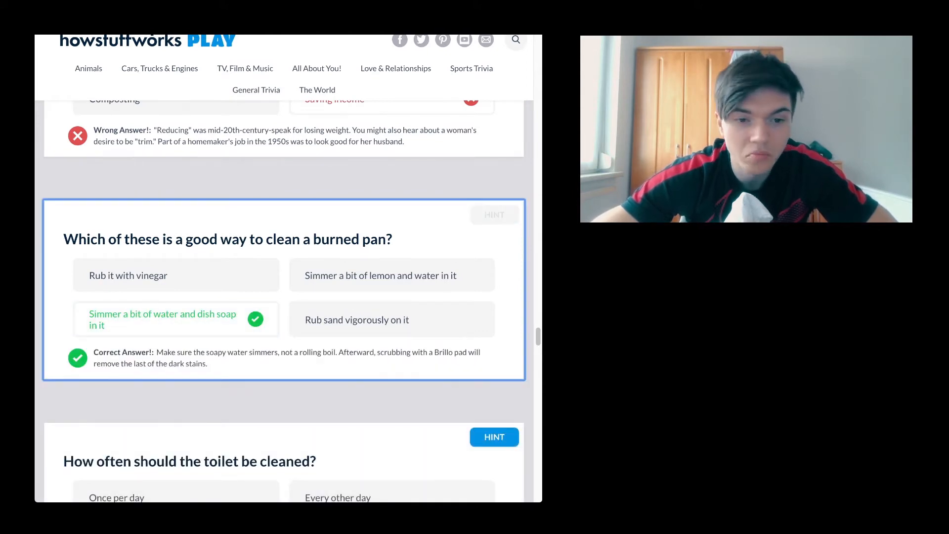
pyautogui.click(176, 410)
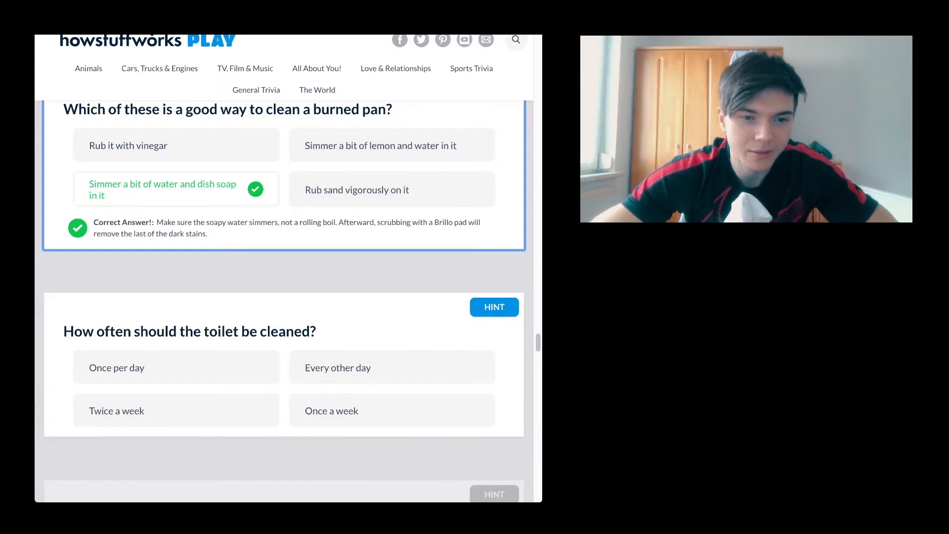
# Answer the toilet cleaning question with 'Twice a week', revealed wrong, reaching the copper question
pyautogui.click(176, 410)
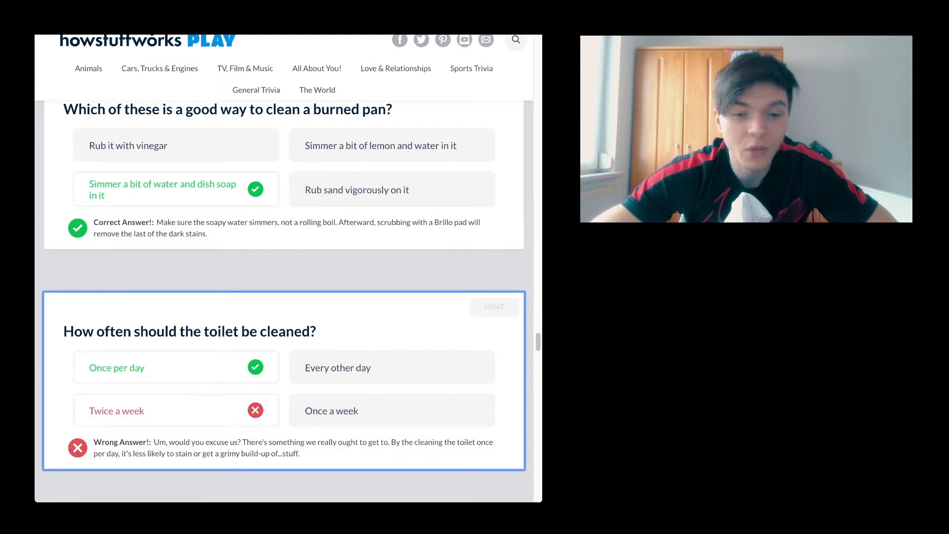
pyautogui.scroll(-3)
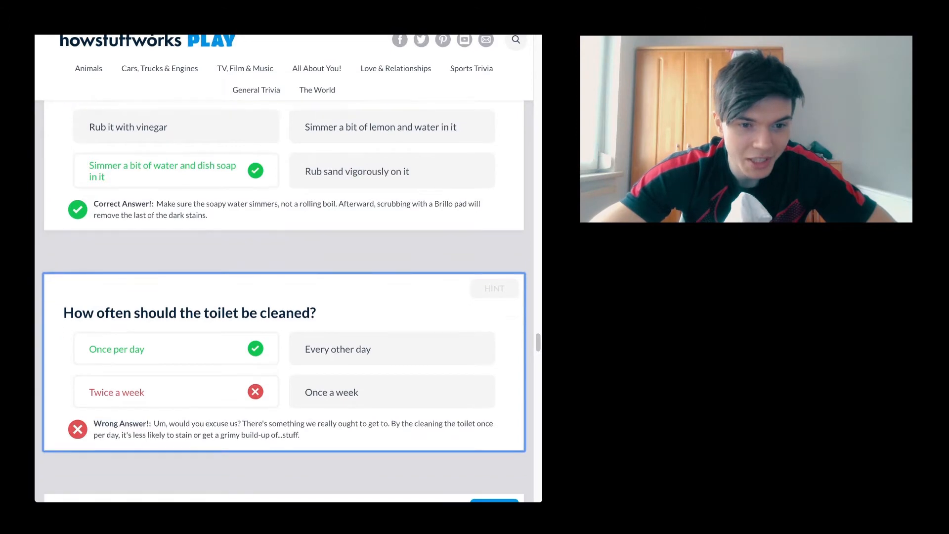
pyautogui.scroll(-3)
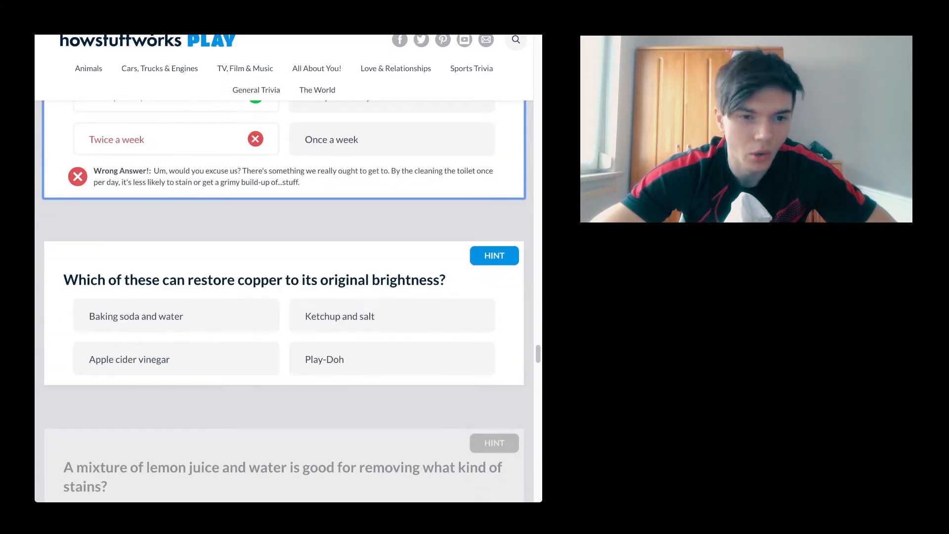
# Answer the copper question with 'Baking soda and water', revealed wrong
pyautogui.click(392, 316)
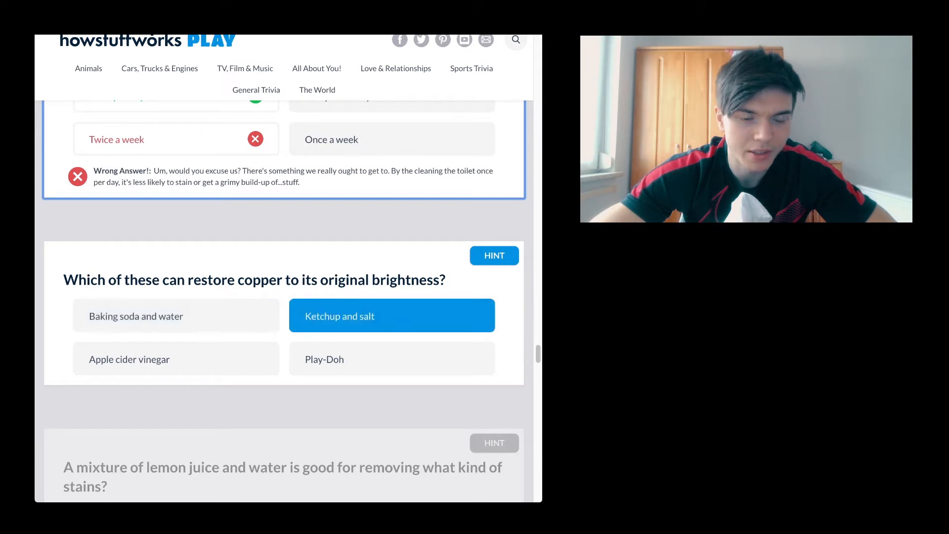
pyautogui.click(391, 358)
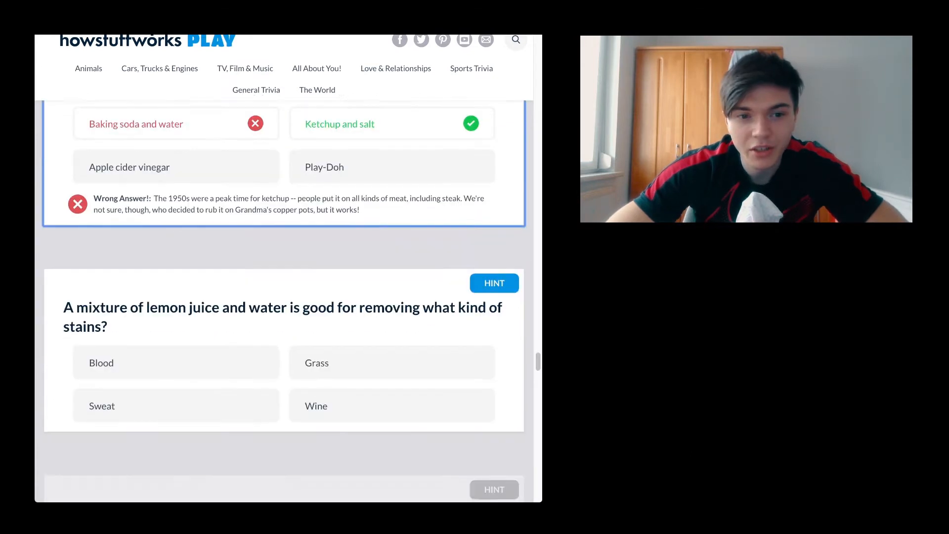
pyautogui.scroll(-3)
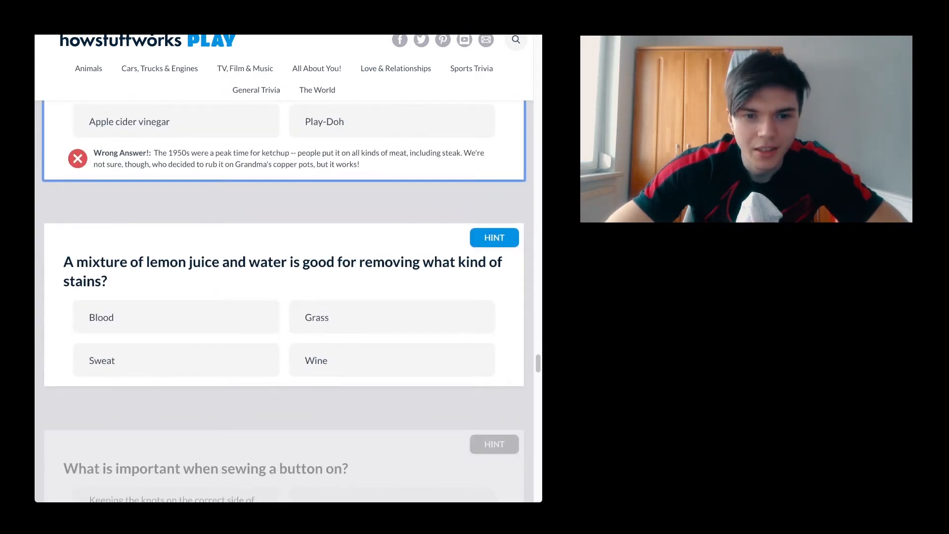
# Answer the lemon-juice stain question with 'Wine', revealed wrong, and move past the button-sewing and shirt questions
pyautogui.click(392, 360)
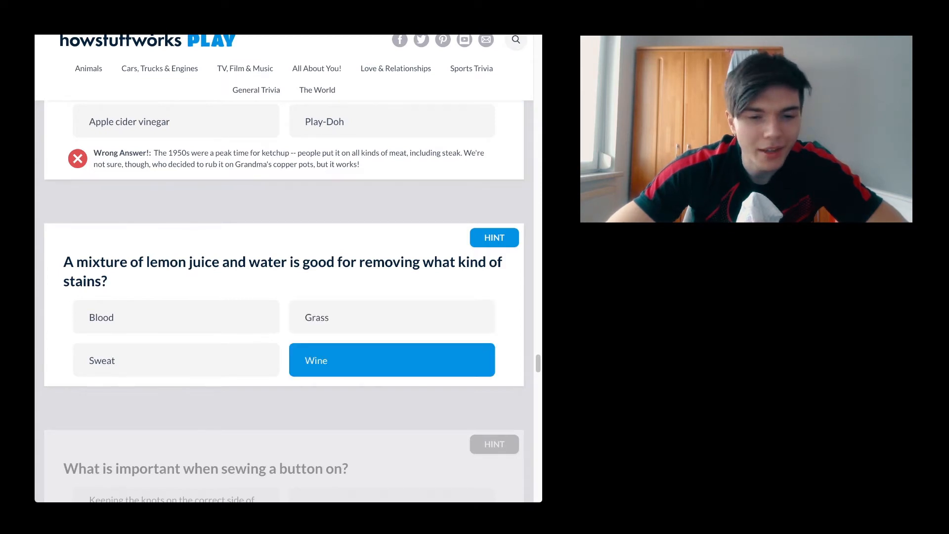
pyautogui.click(391, 360)
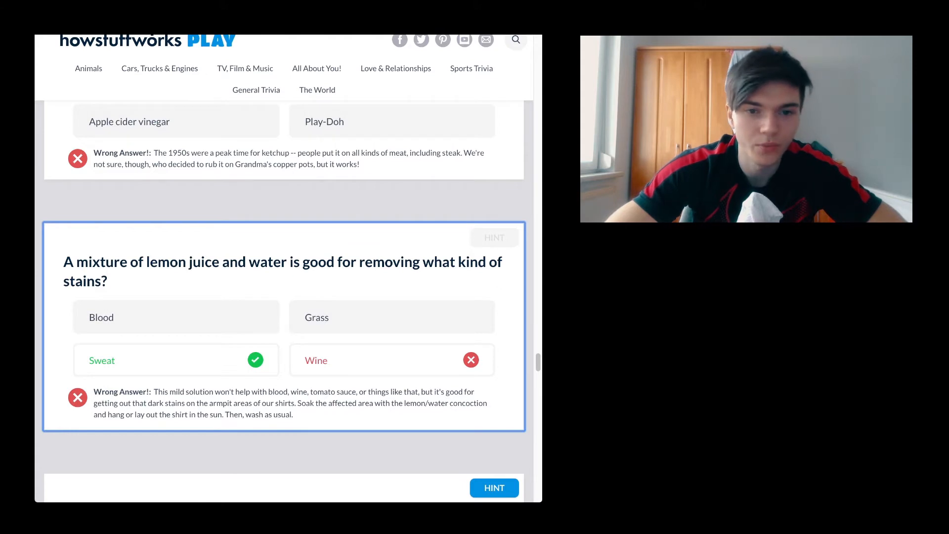
pyautogui.scroll(-3)
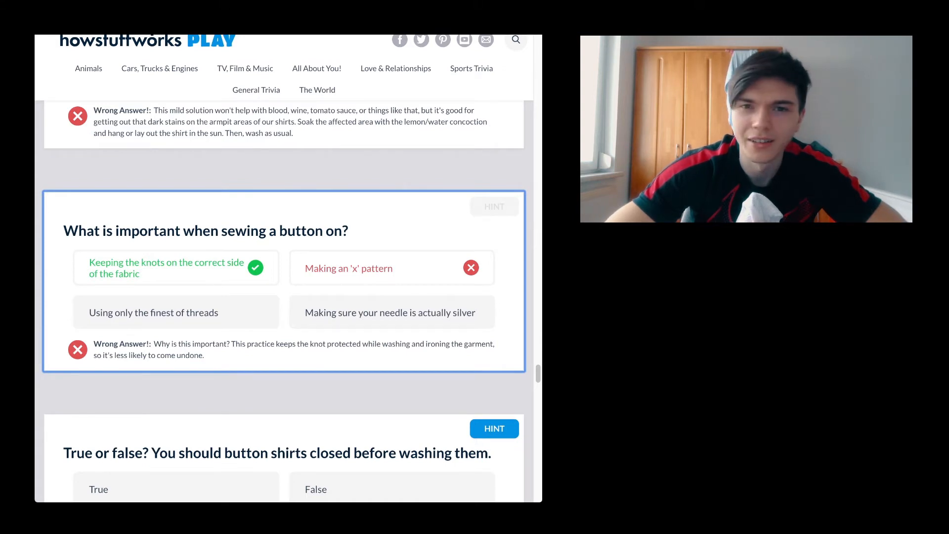
pyautogui.scroll(-3)
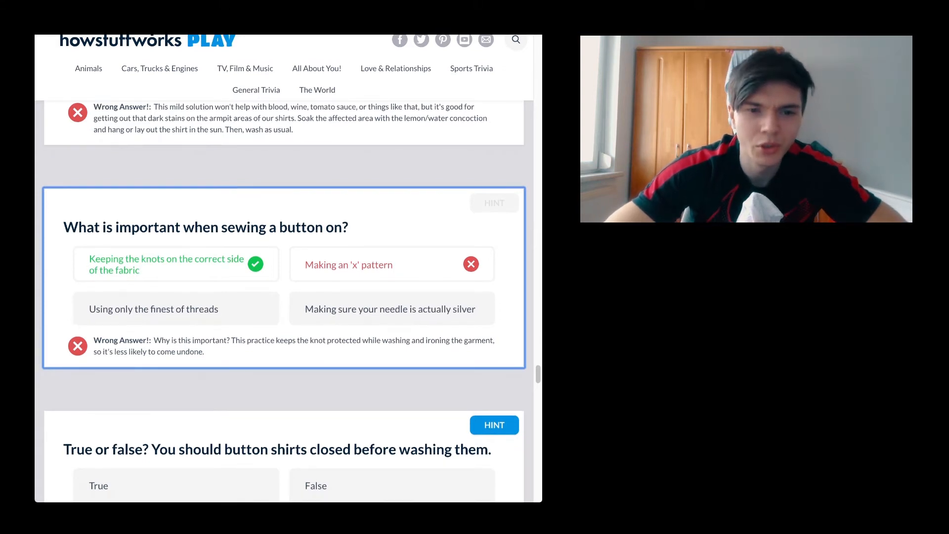
pyautogui.scroll(-3)
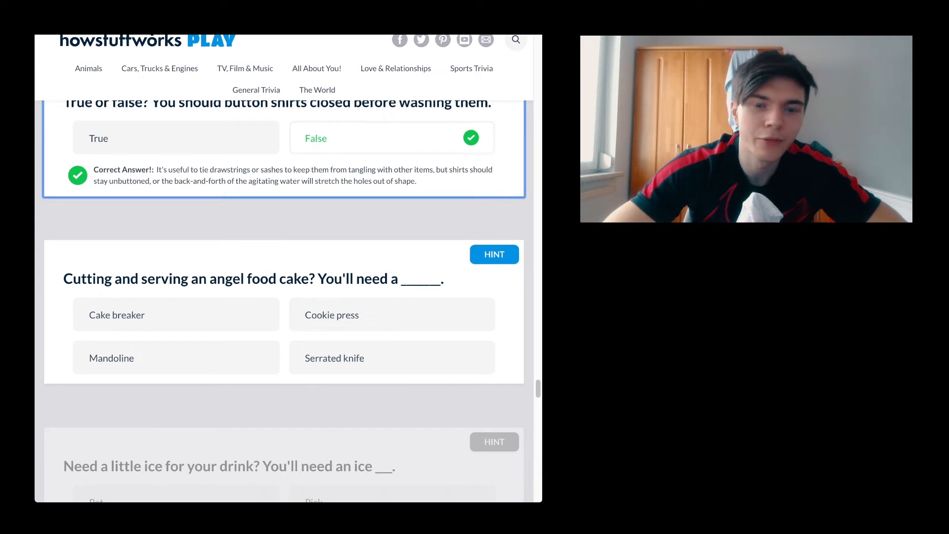
# Answer the angel food cake question with 'Serrated knife', revealed wrong
pyautogui.scroll(-3)
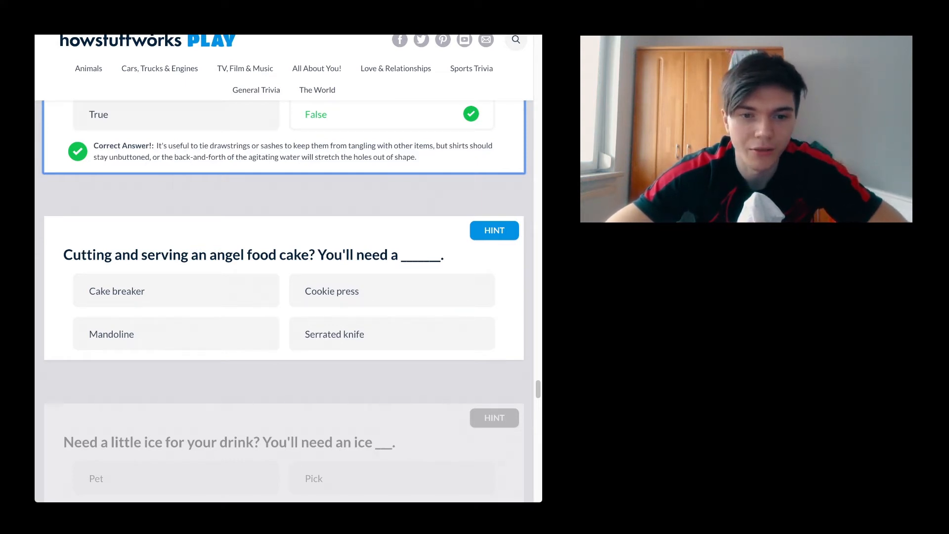
pyautogui.click(392, 333)
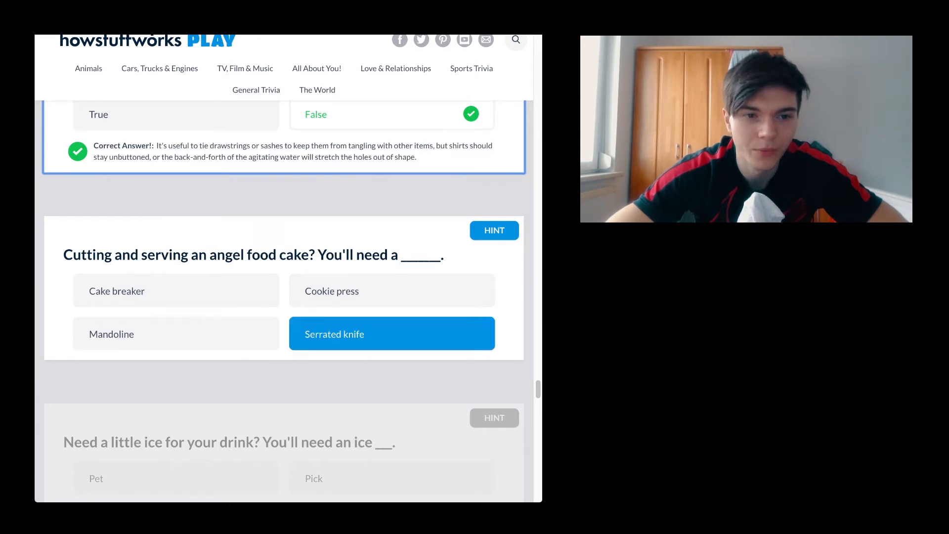
pyautogui.click(392, 333)
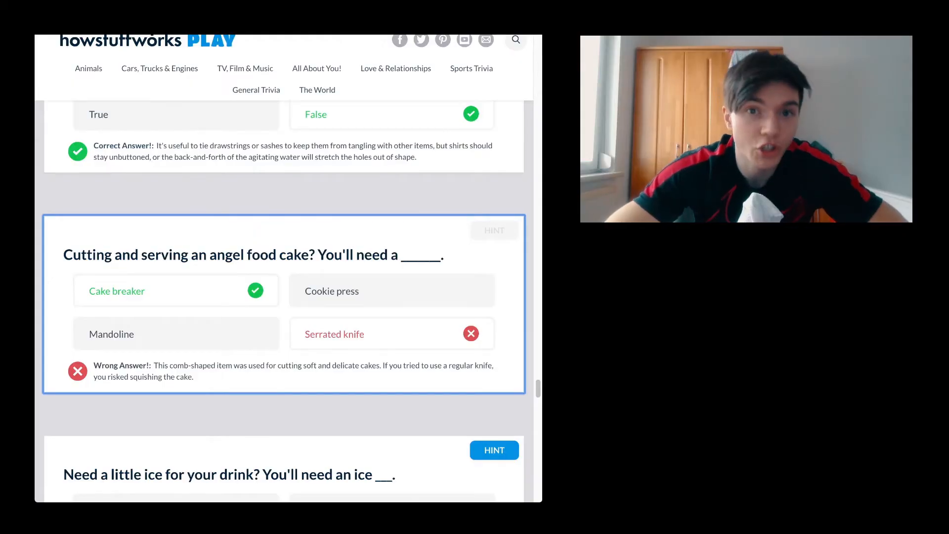
# Answer the ice question with 'Either "pet" or "pick"', revealed correct, finishing at 63%
pyautogui.scroll(-3)
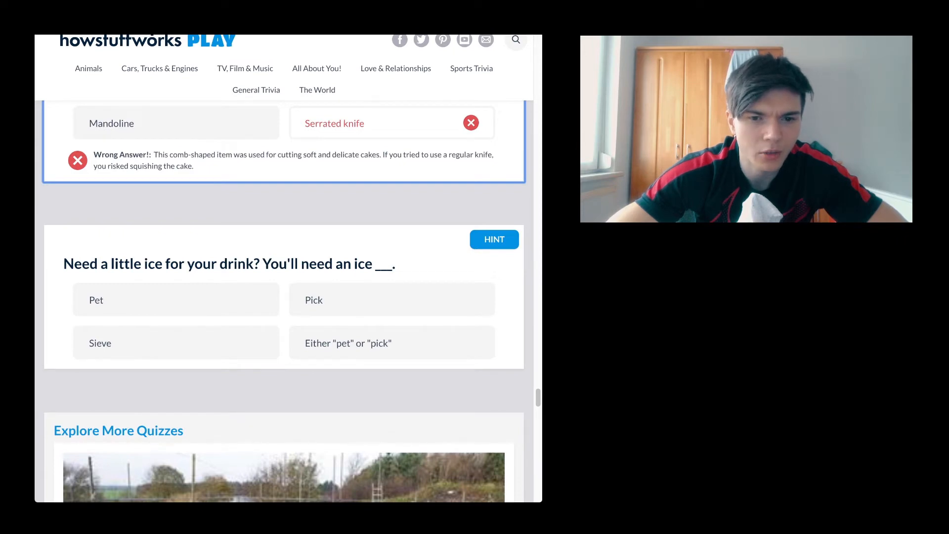
pyautogui.click(392, 342)
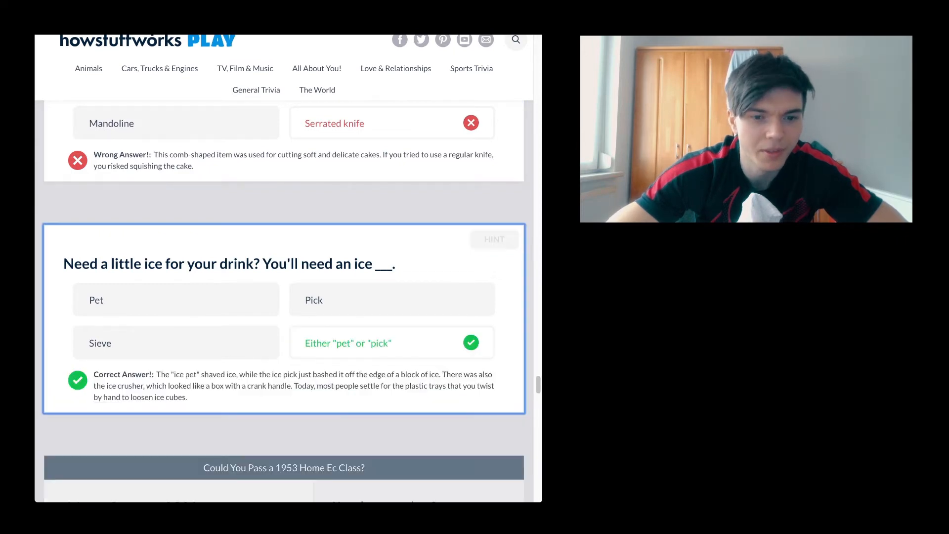
pyautogui.scroll(-3)
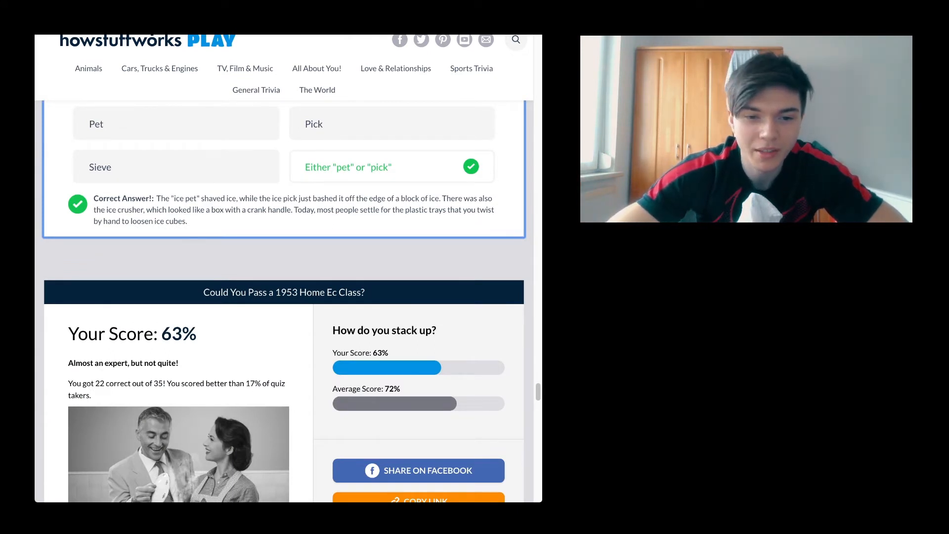
# Scroll past the 63% score panel through Explore More Quizzes to a home-items quiz
pyautogui.scroll(-3)
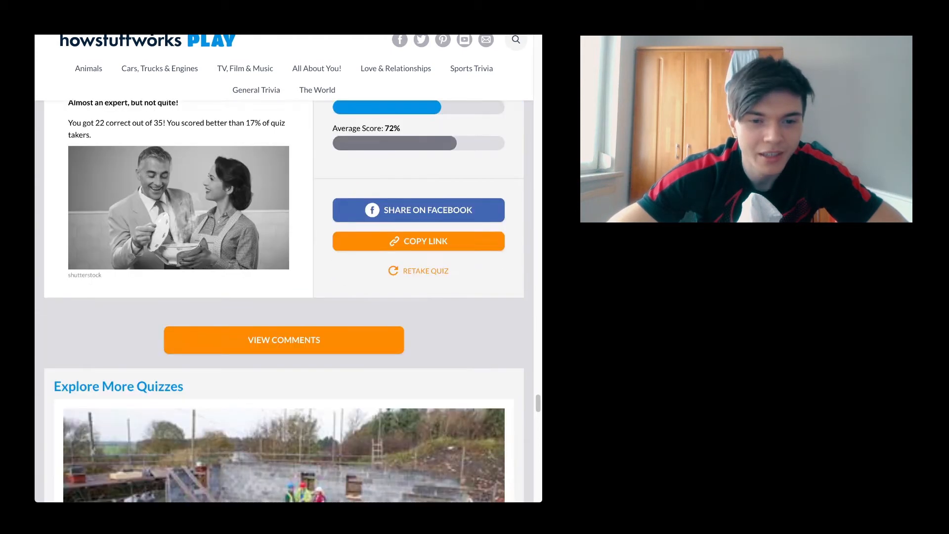
pyautogui.scroll(-3)
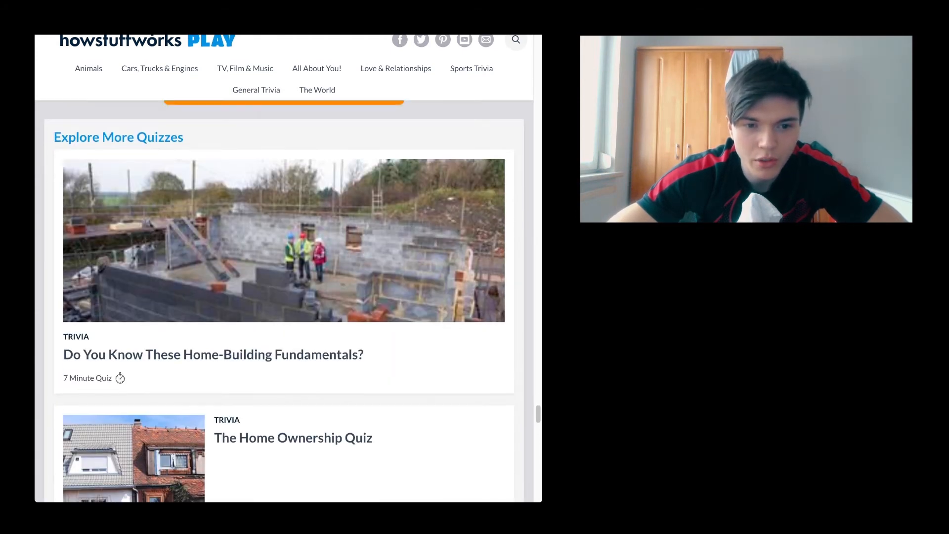
pyautogui.scroll(-3)
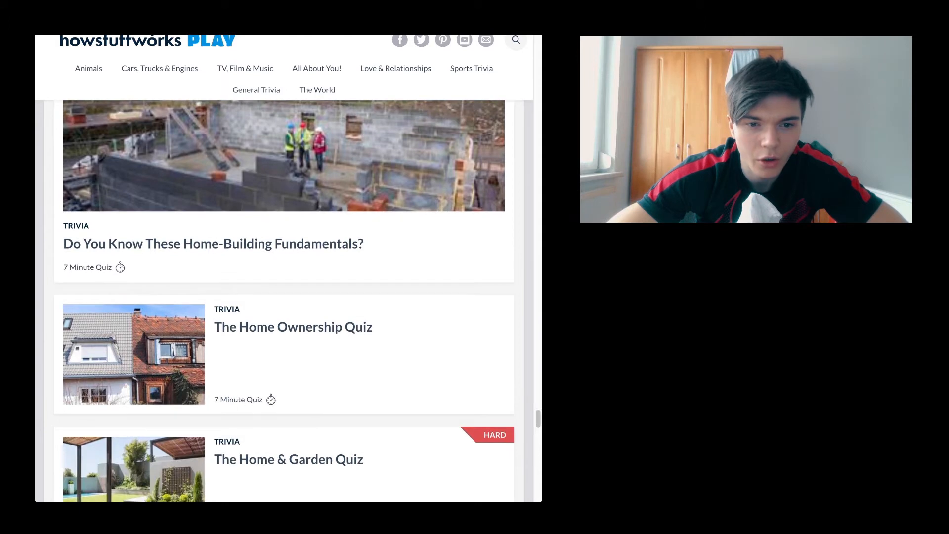
pyautogui.scroll(-3)
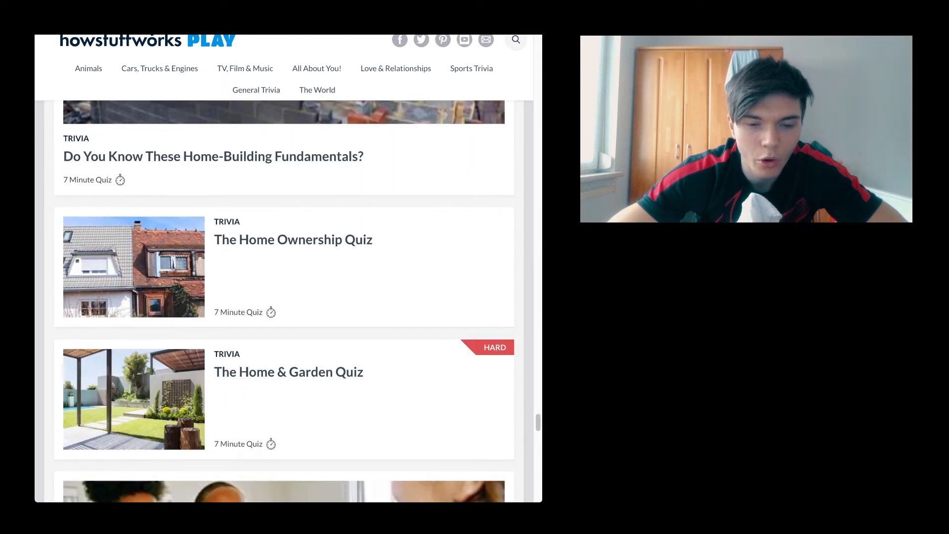
pyautogui.scroll(-3)
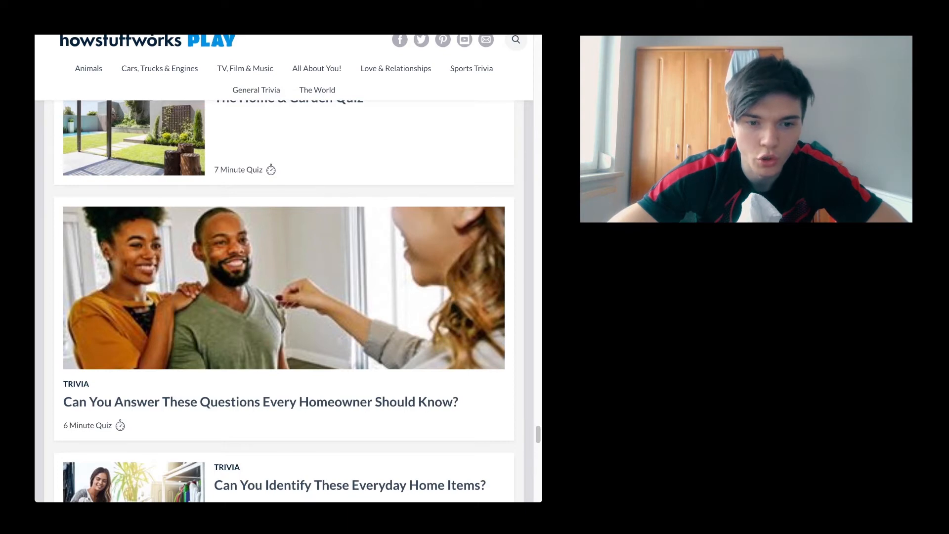
pyautogui.scroll(-3)
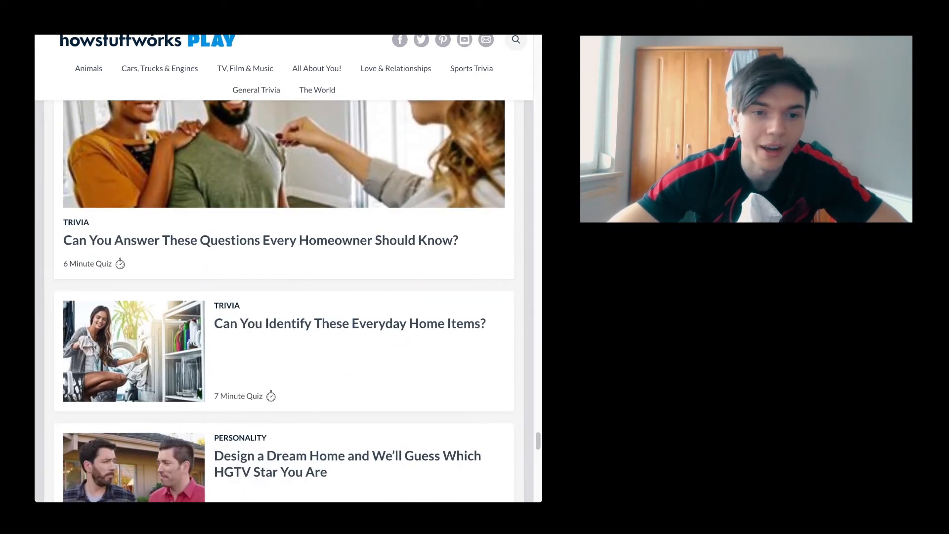
pyautogui.scroll(-3)
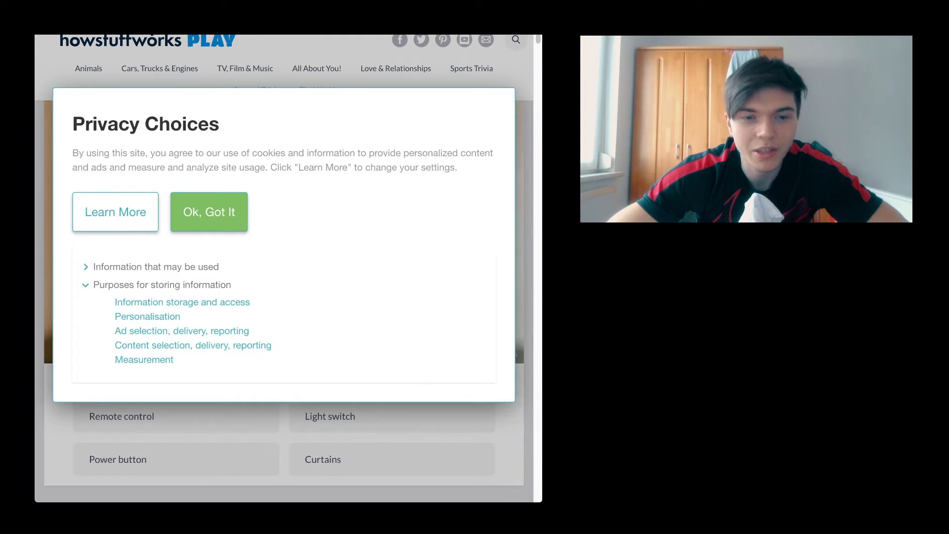
# Dismiss the privacy notice and browse down toward the vintage household items quiz card
pyautogui.click(208, 212)
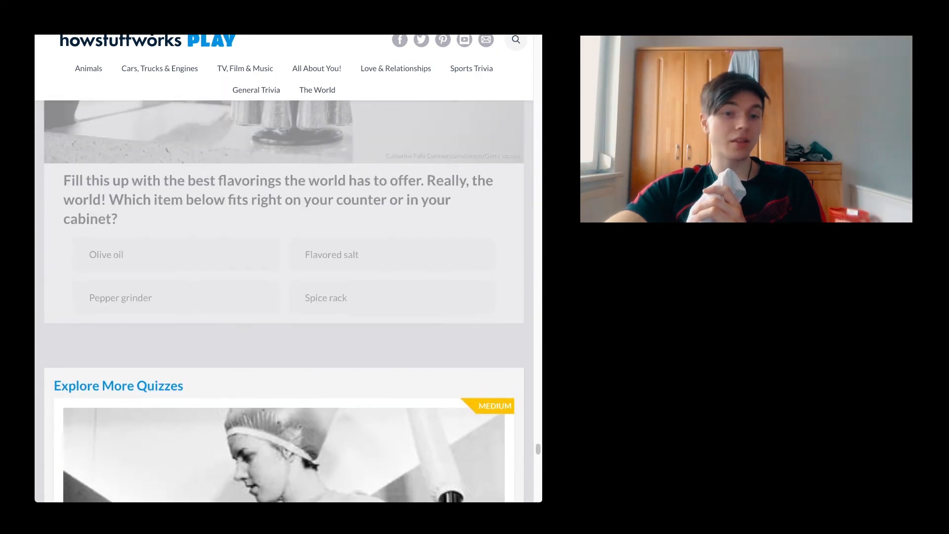
pyautogui.scroll(-3)
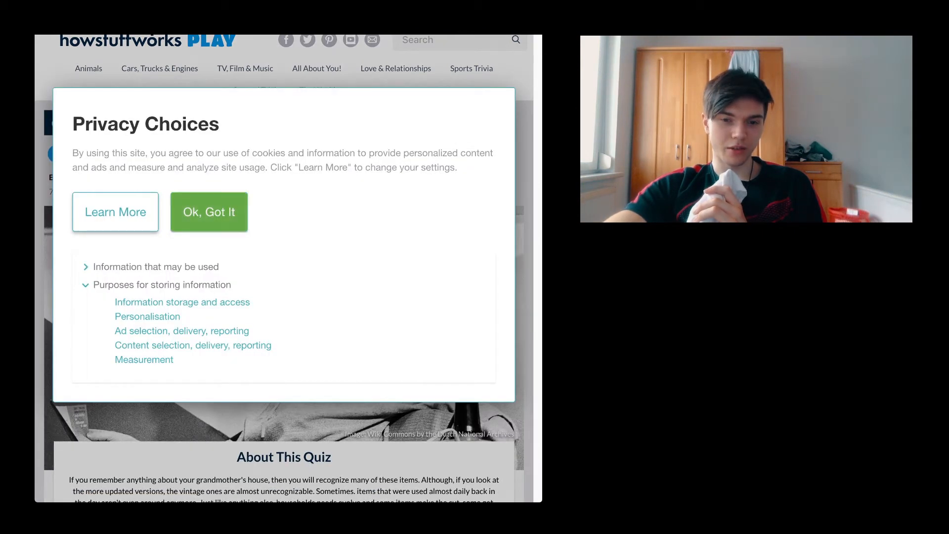
# Dismiss the privacy notice and answer the deep-clean question with Washboard
pyautogui.click(208, 212)
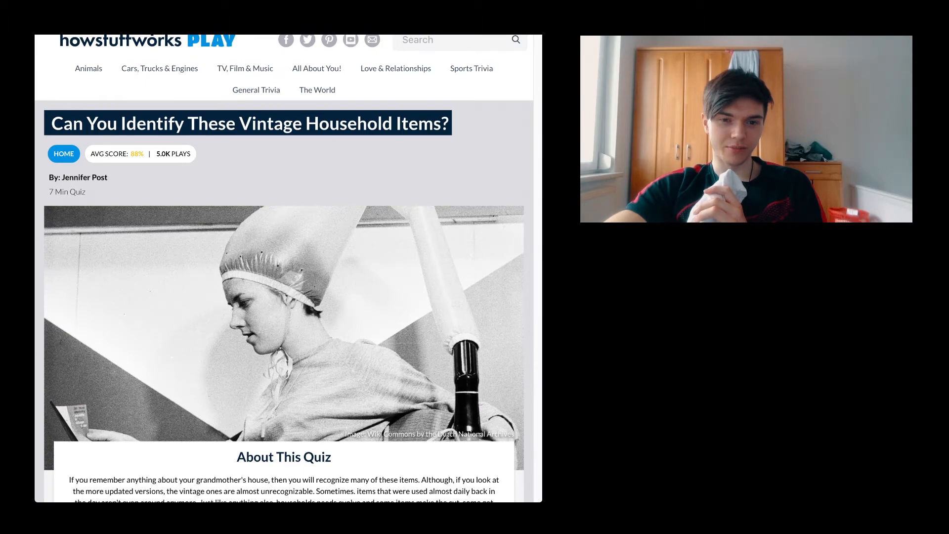
pyautogui.scroll(-3)
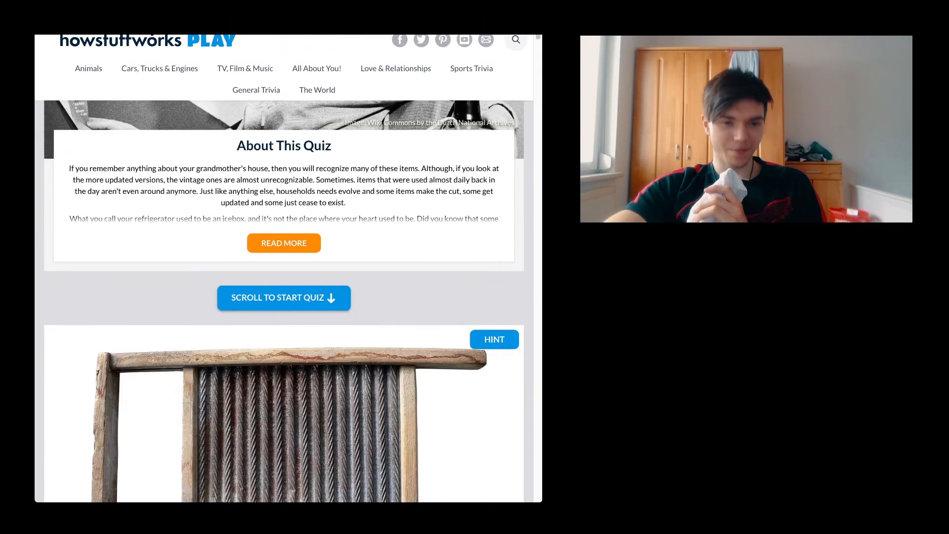
pyautogui.scroll(-3)
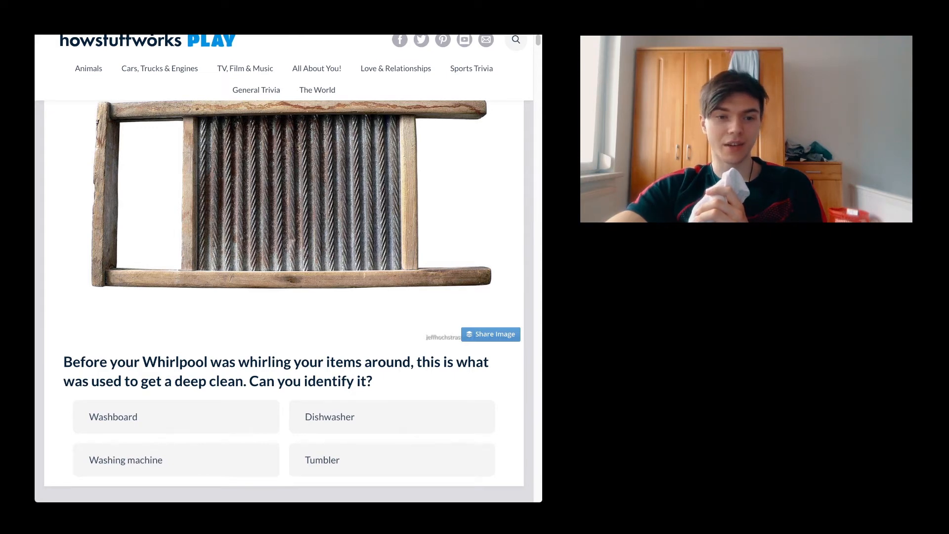
pyautogui.click(176, 416)
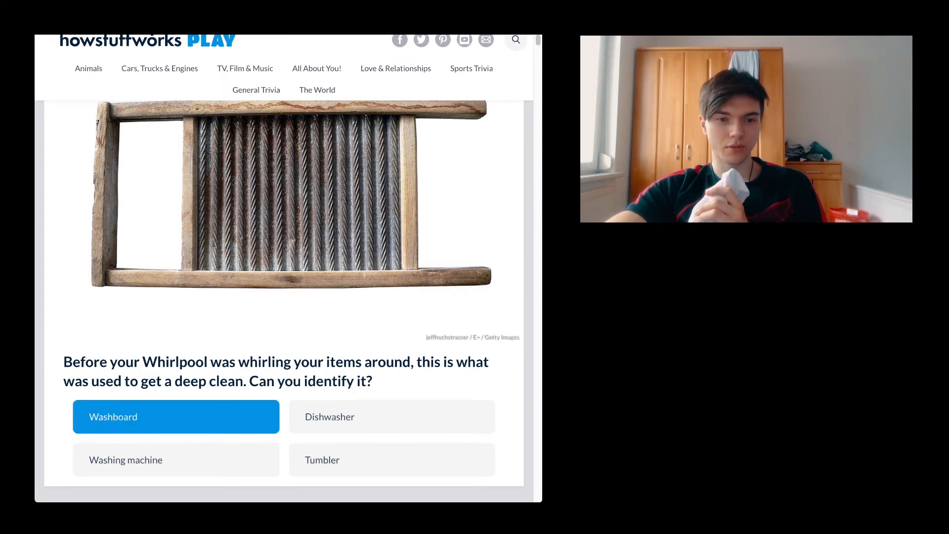
pyautogui.click(176, 416)
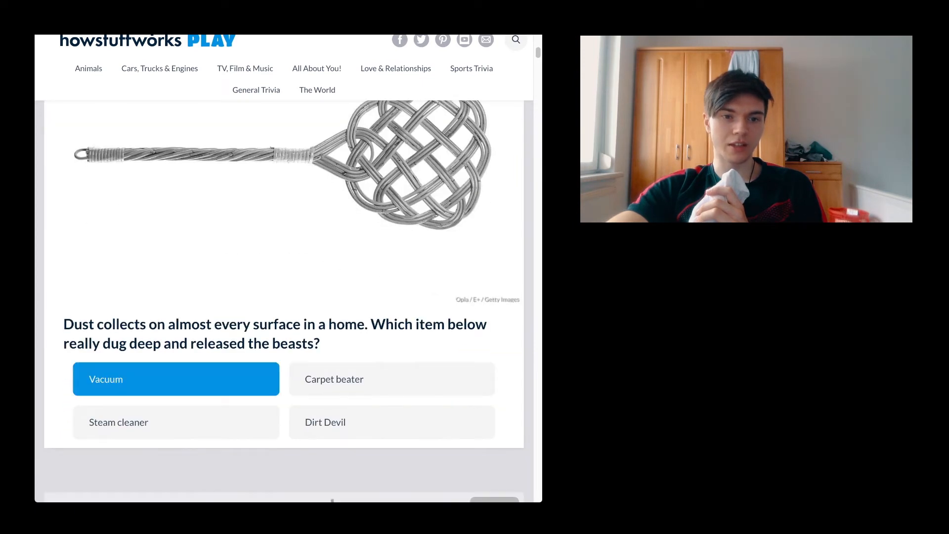
# Answer the dust-beating item question, then move through the sewing machine and breadbox questions
pyautogui.click(176, 378)
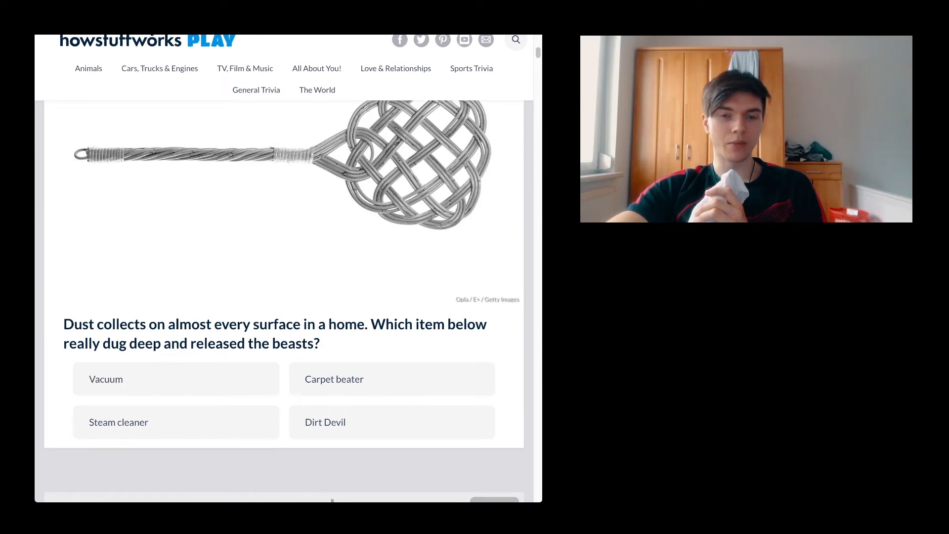
pyautogui.click(391, 379)
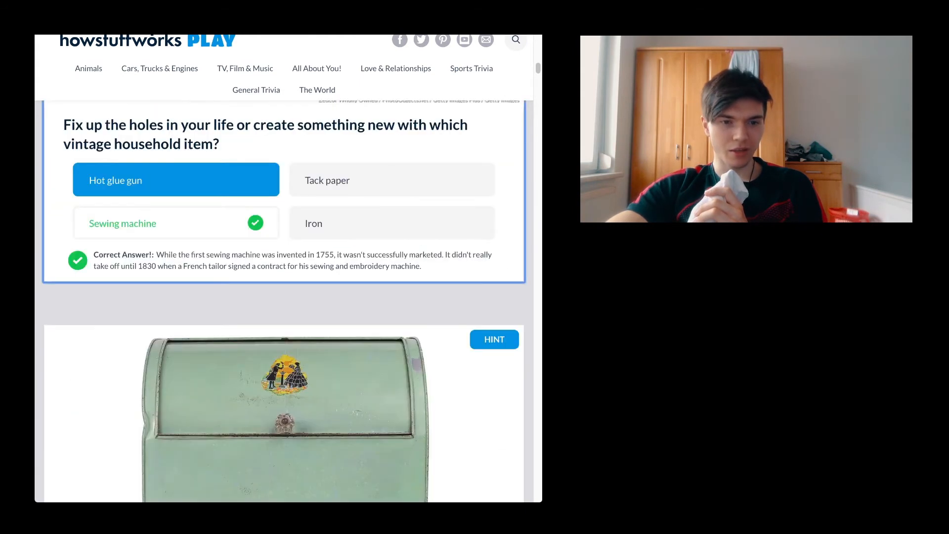
pyautogui.scroll(-3)
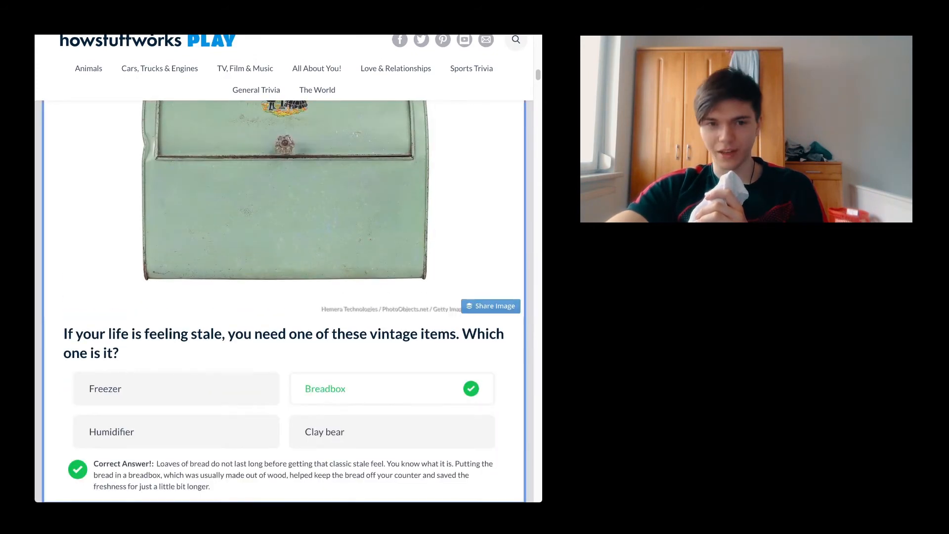
pyautogui.scroll(-3)
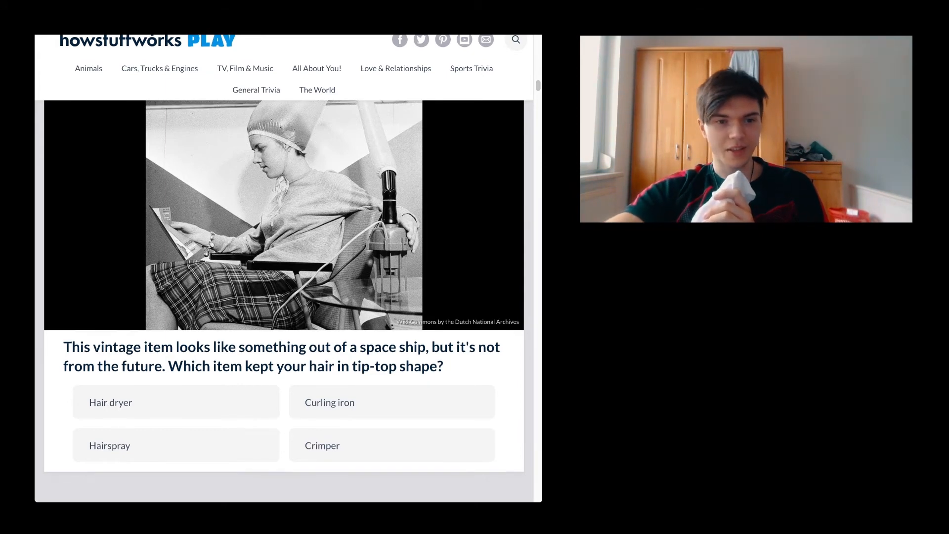
# Answer the hair-styling question with Hairspray, revealed wrong (Hair dryer was right)
pyautogui.scroll(-3)
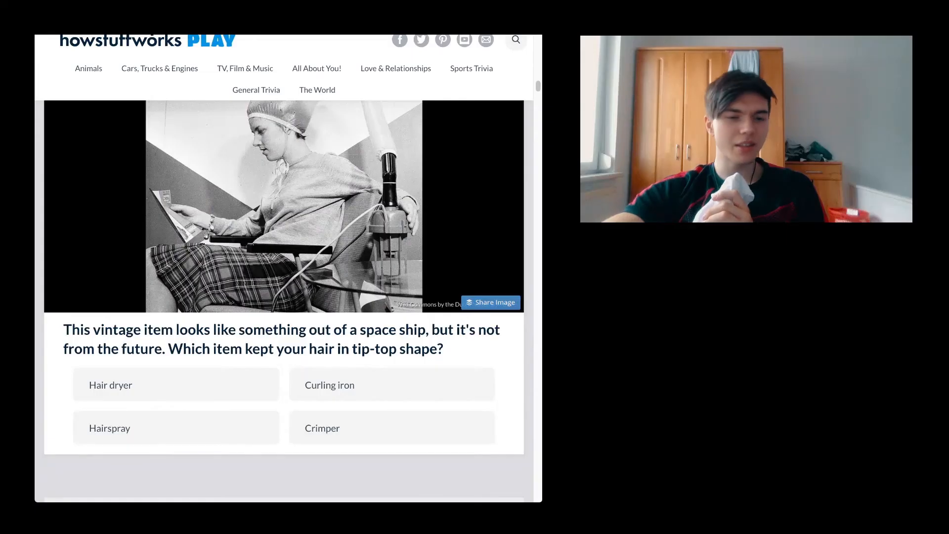
pyautogui.click(176, 427)
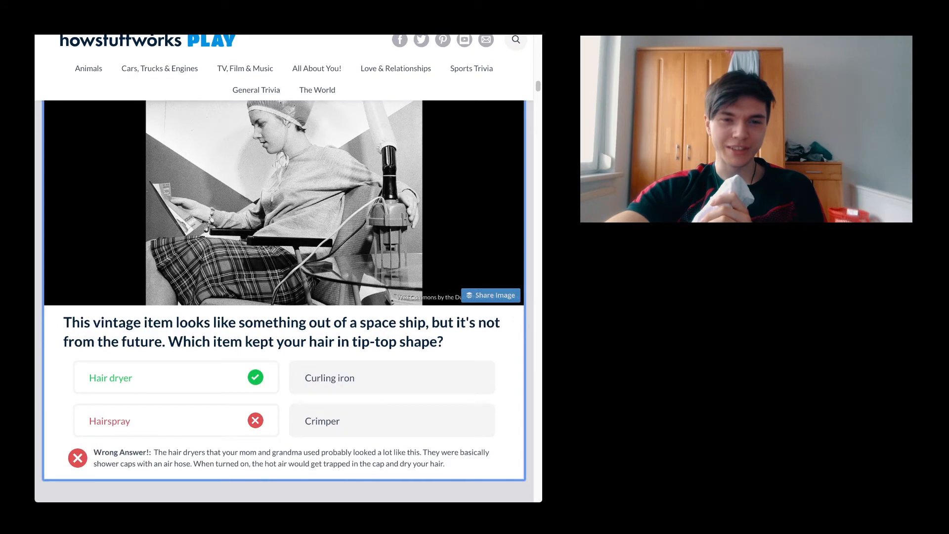
pyautogui.scroll(-3)
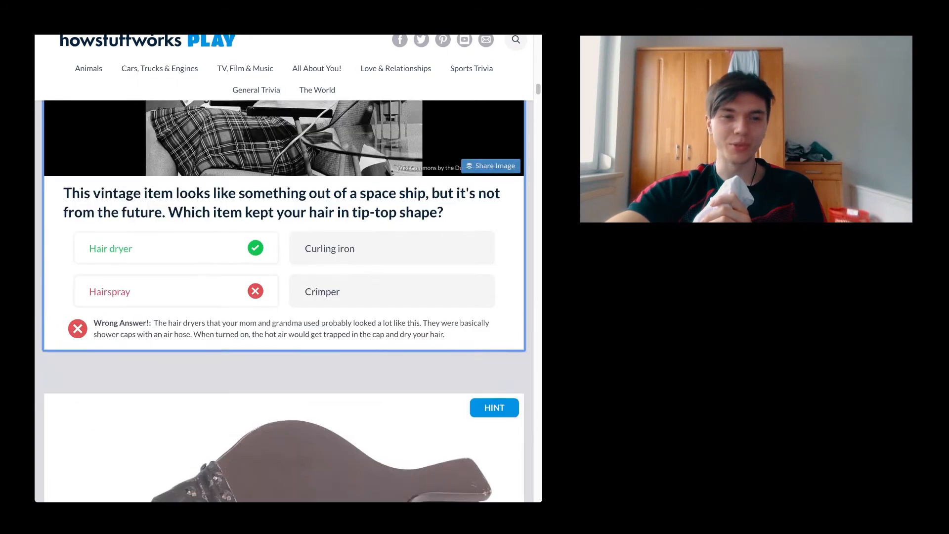
pyautogui.scroll(-3)
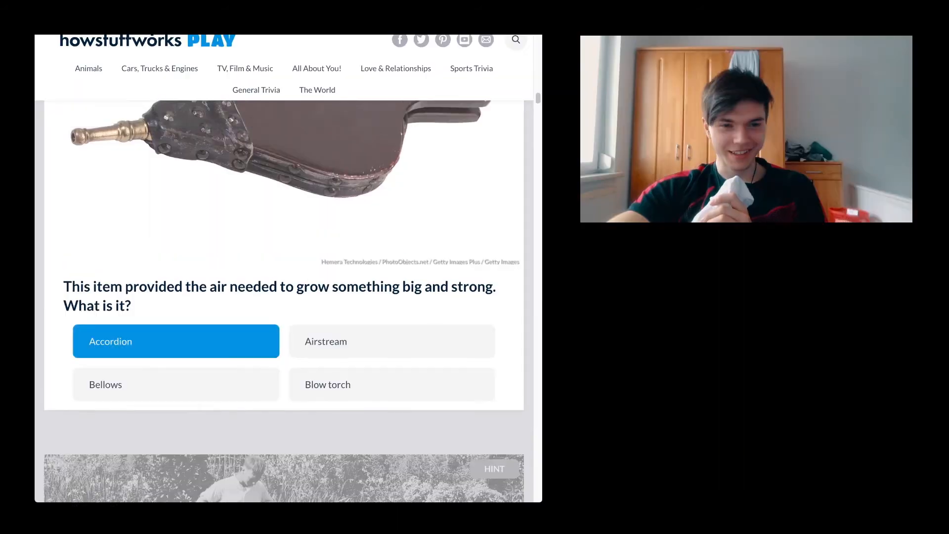
pyautogui.scroll(-3)
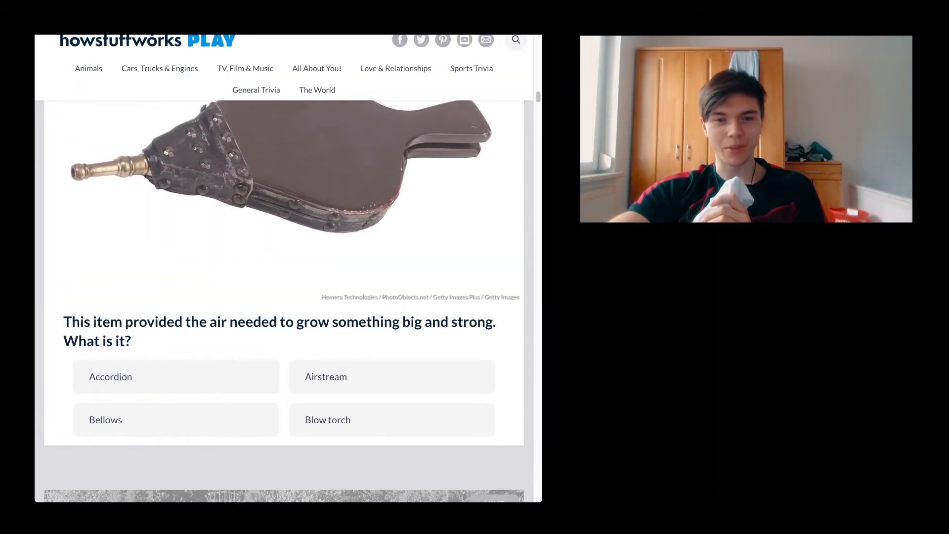
# Answer the air-supplying item question, trying Accordion then the other option
pyautogui.click(176, 376)
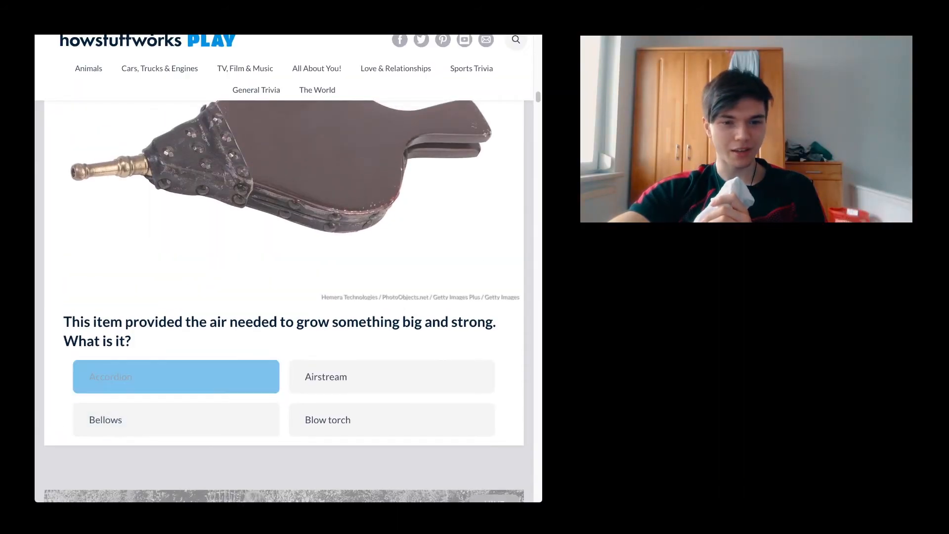
pyautogui.click(176, 375)
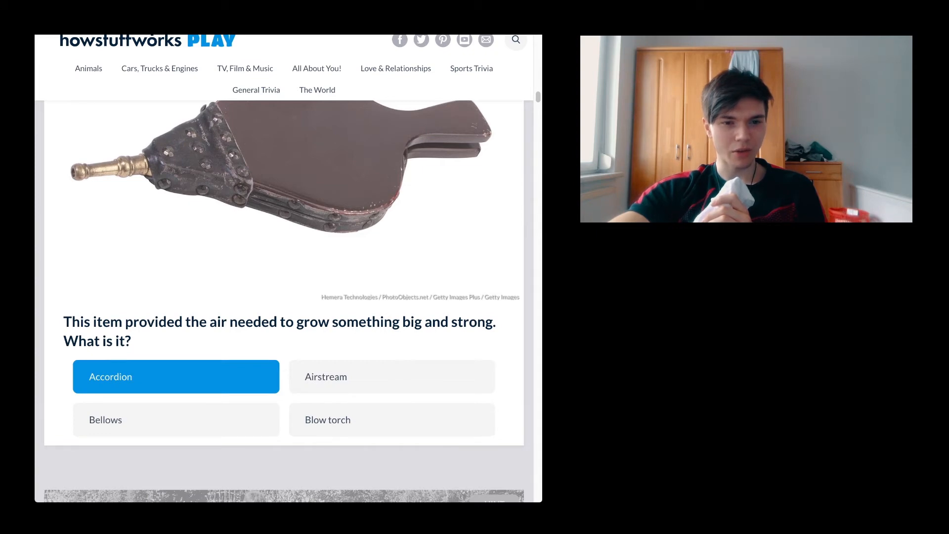
pyautogui.click(392, 376)
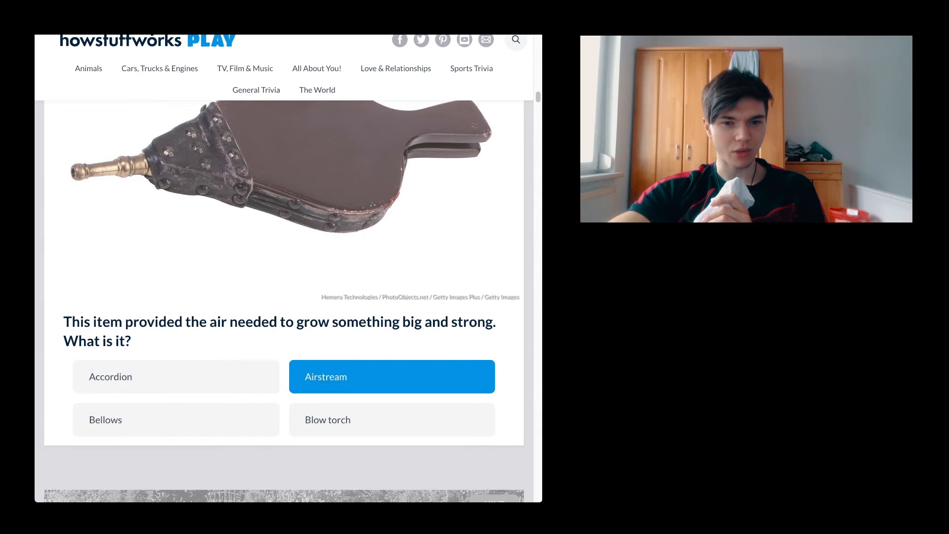
pyautogui.click(392, 376)
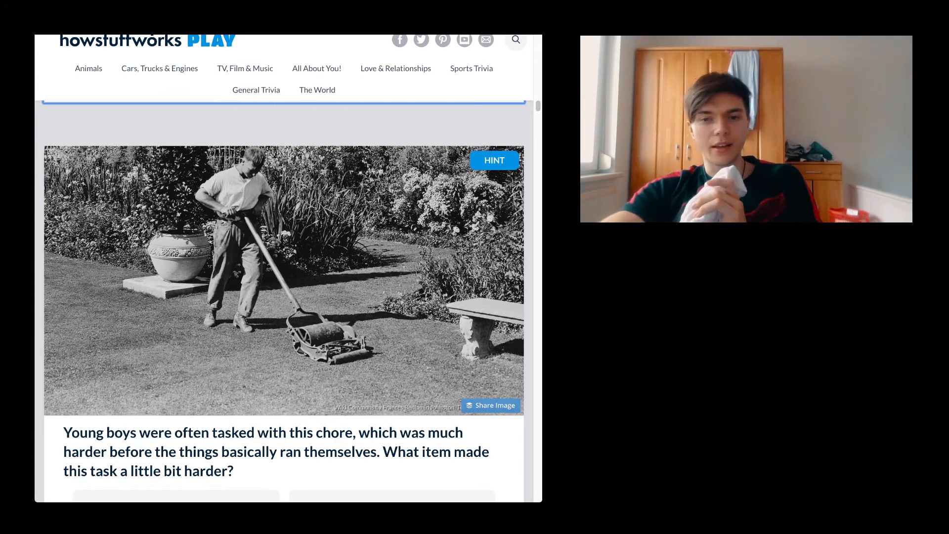
# Answer the lawn-mowing chore question with Push lawnmower, revealed correct
pyautogui.scroll(-3)
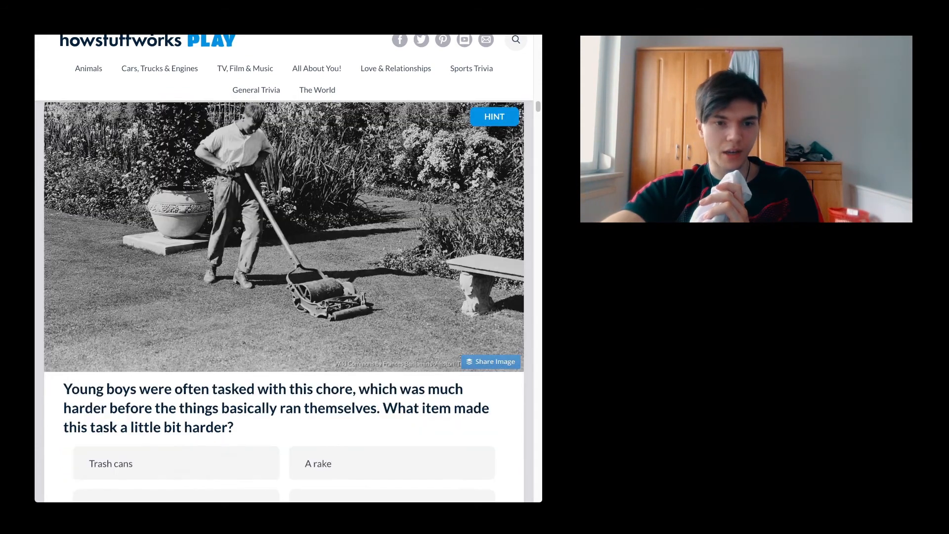
pyautogui.scroll(-3)
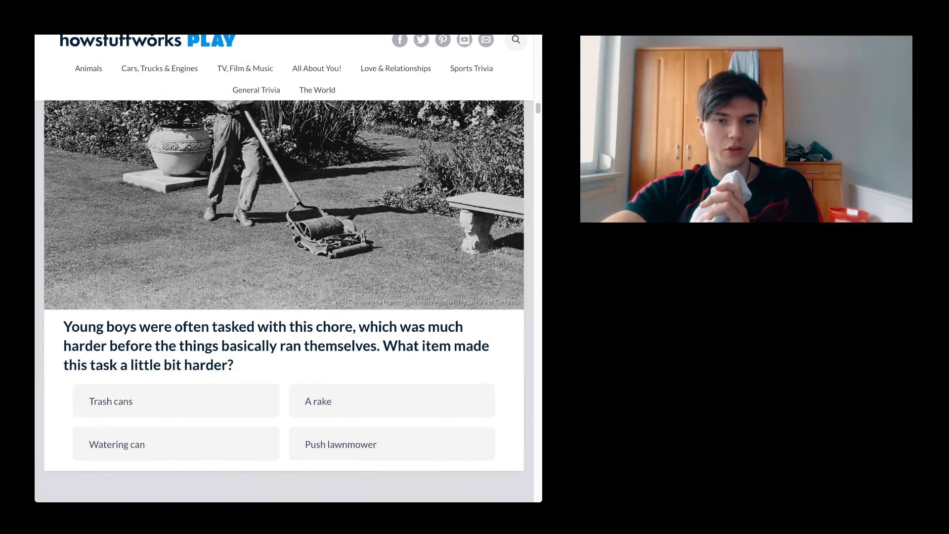
pyautogui.click(176, 444)
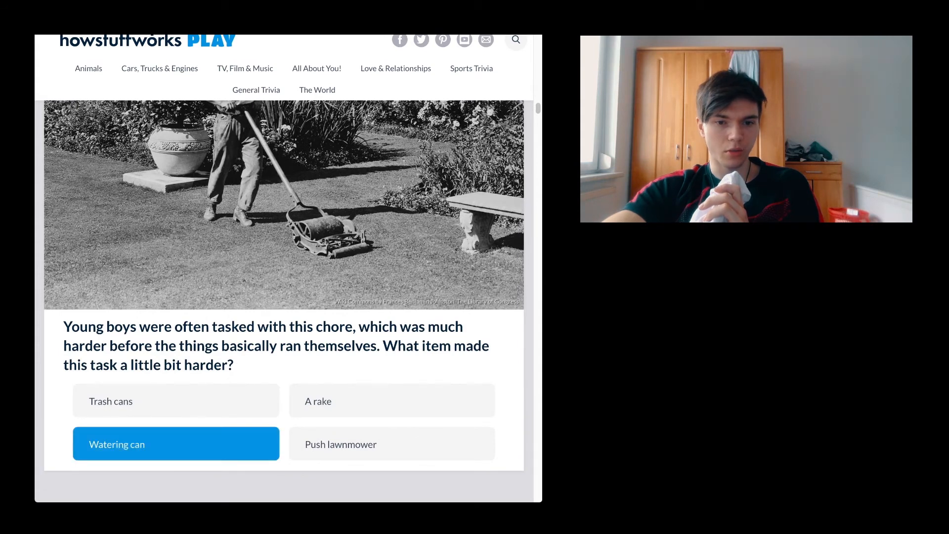
pyautogui.click(177, 444)
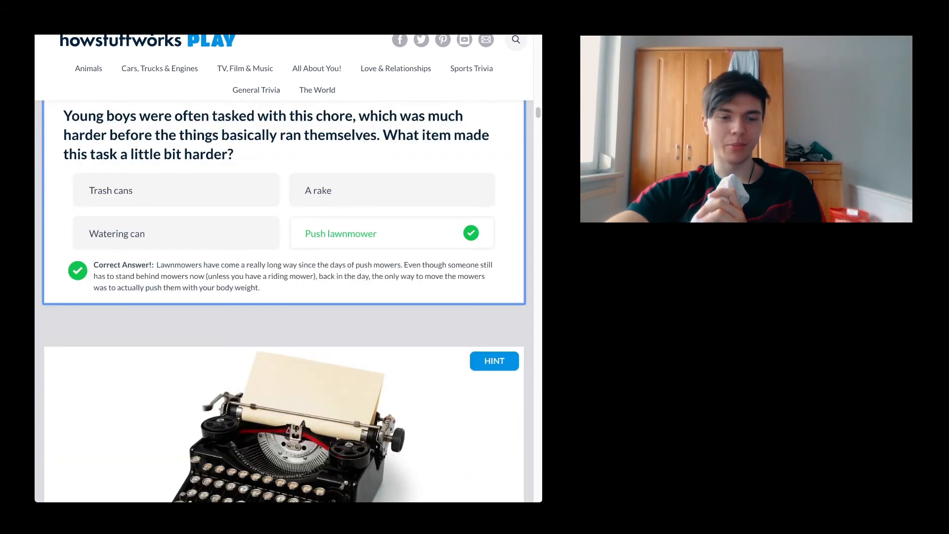
# Answer the hornlike item question with Phonograph
pyautogui.scroll(-3)
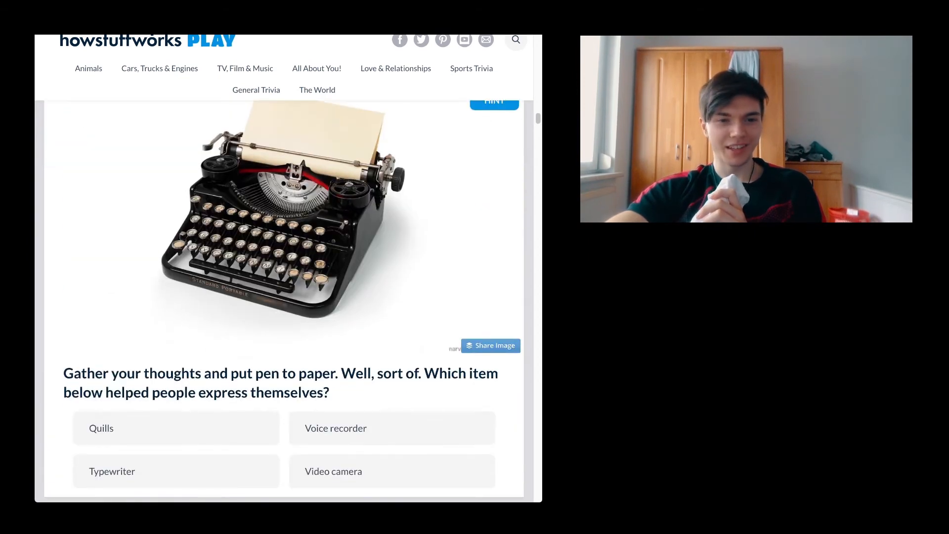
pyautogui.scroll(-3)
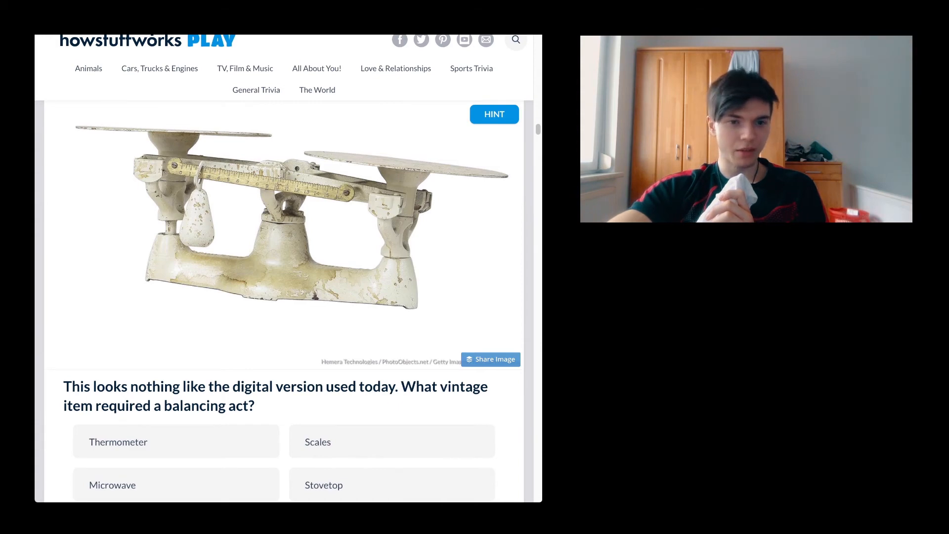
pyautogui.scroll(-3)
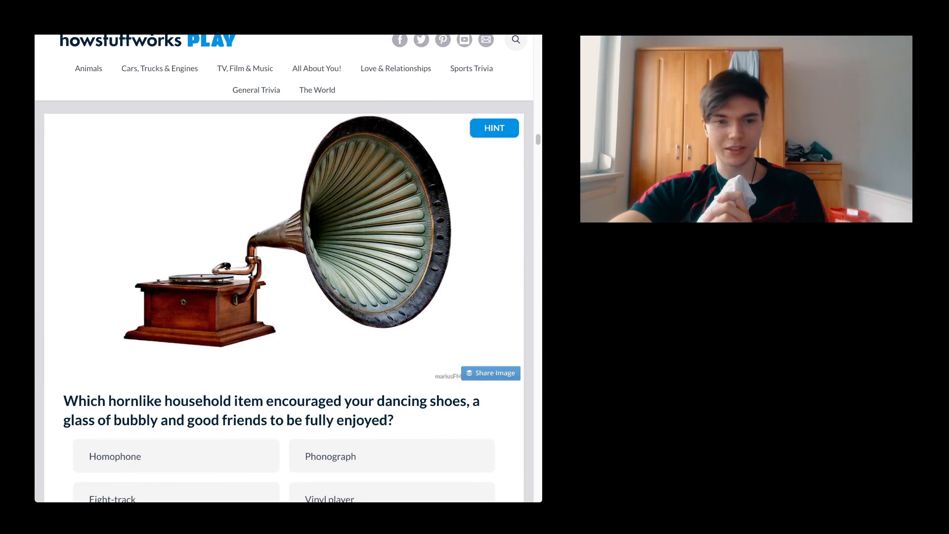
pyautogui.scroll(-3)
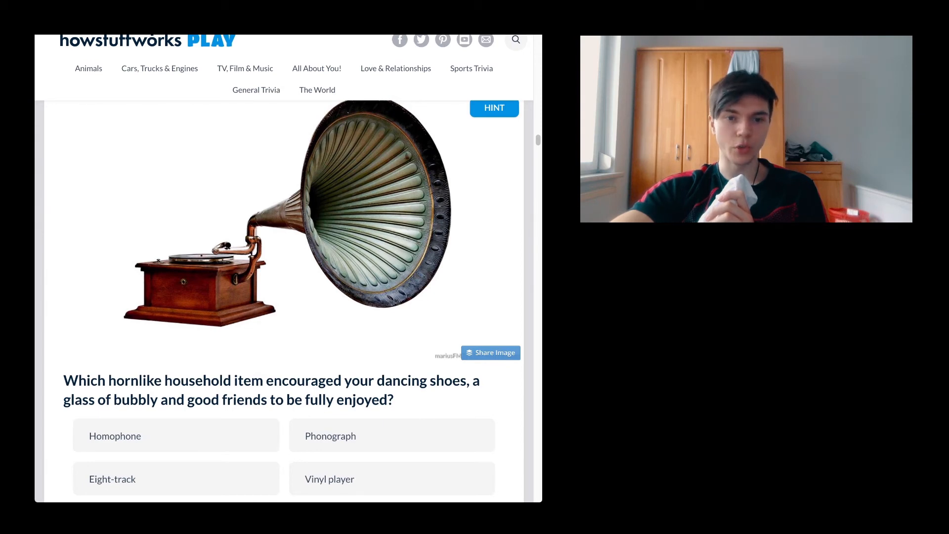
pyautogui.scroll(-3)
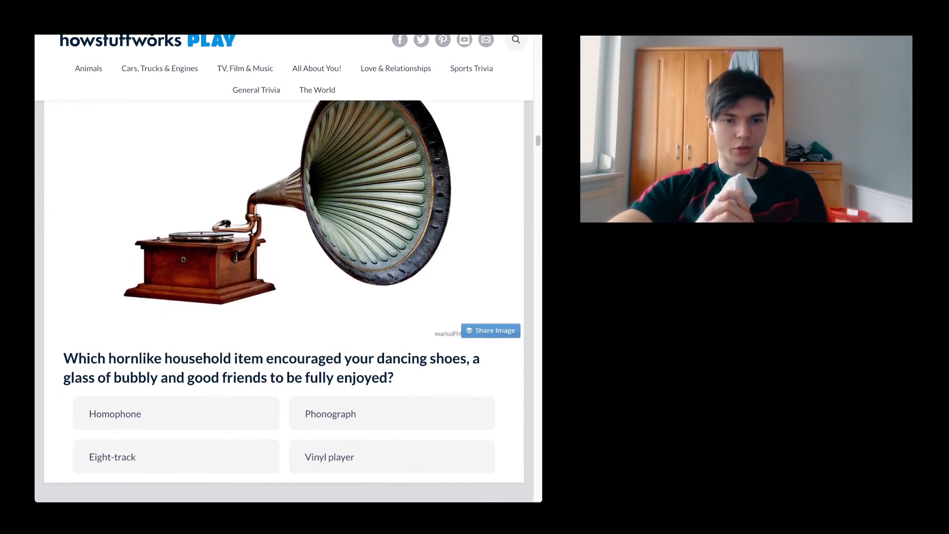
pyautogui.click(391, 413)
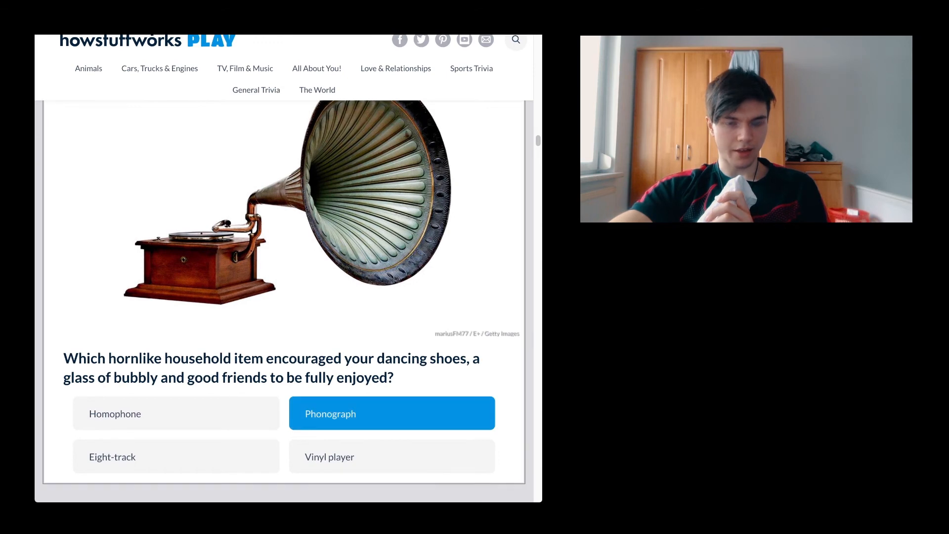
pyautogui.click(392, 413)
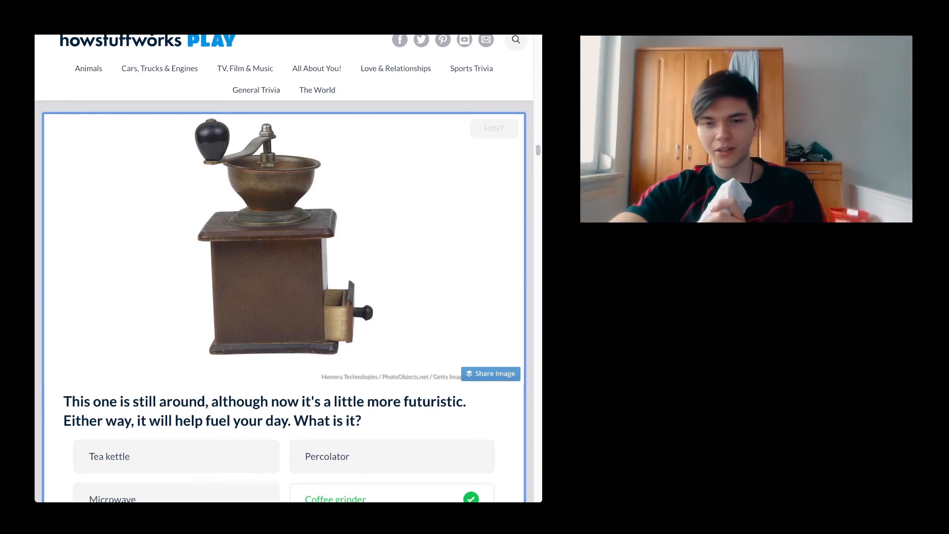
# Answer the toast rack question
pyautogui.scroll(-3)
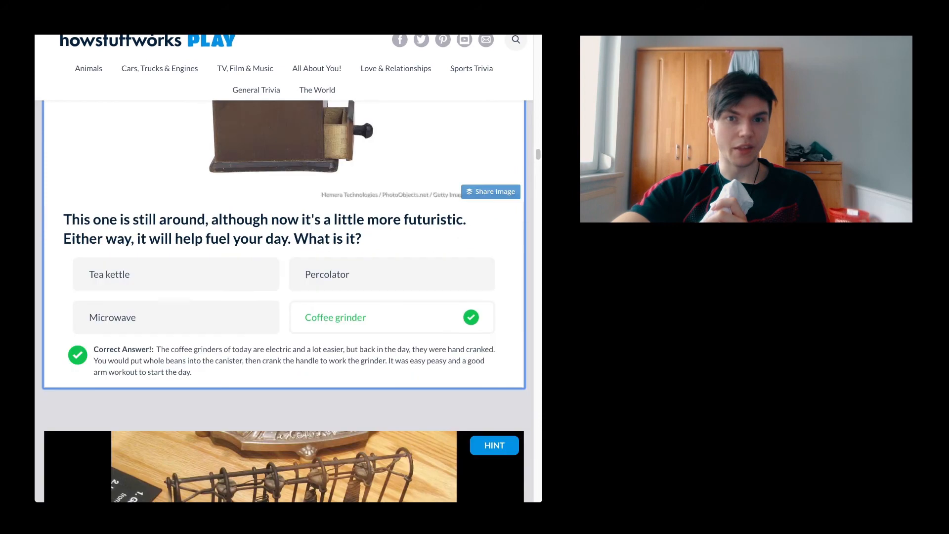
pyautogui.scroll(-3)
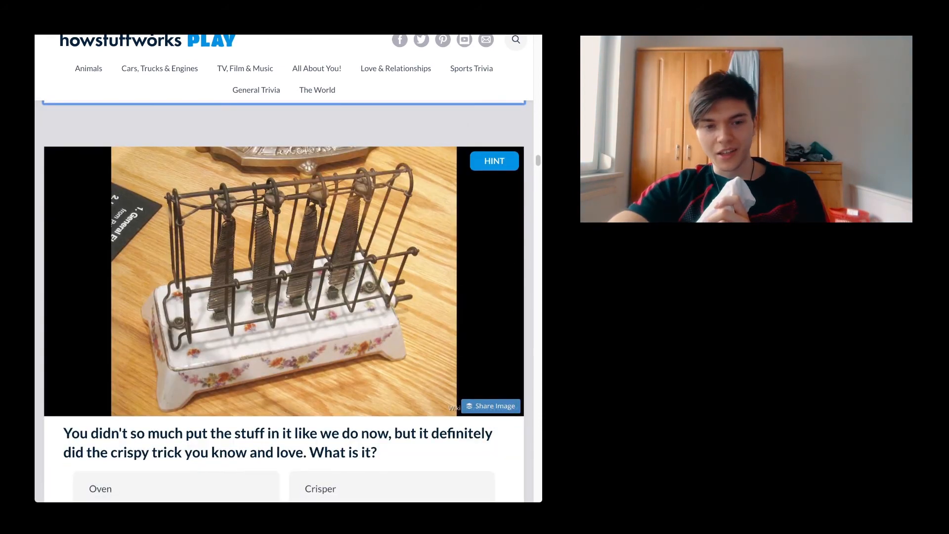
pyautogui.scroll(-3)
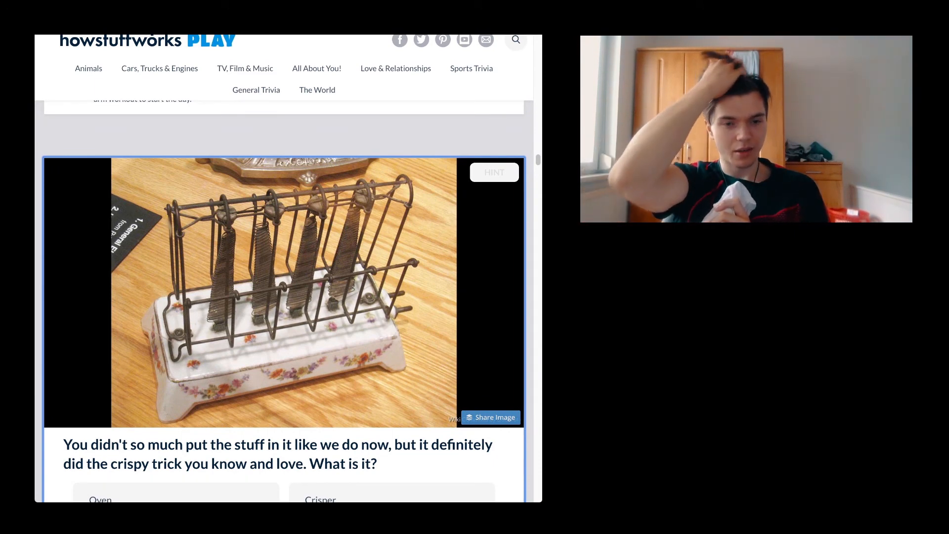
pyautogui.click(391, 377)
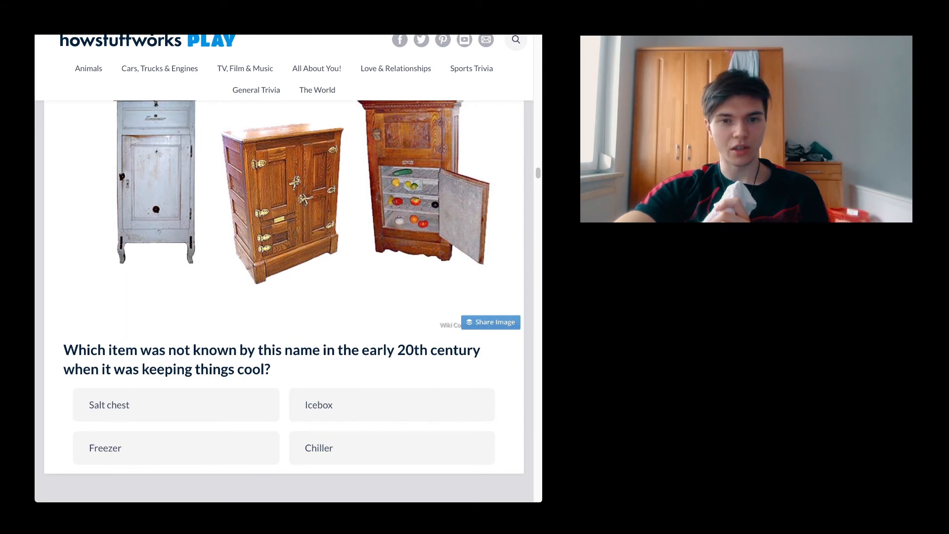
# Choose Chiller as the name not used for iceboxes
pyautogui.click(391, 448)
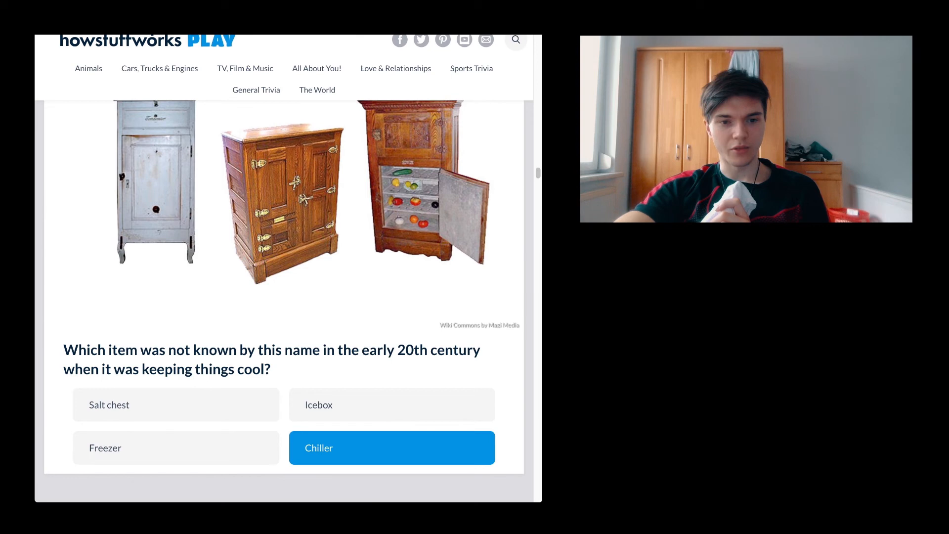
pyautogui.click(392, 447)
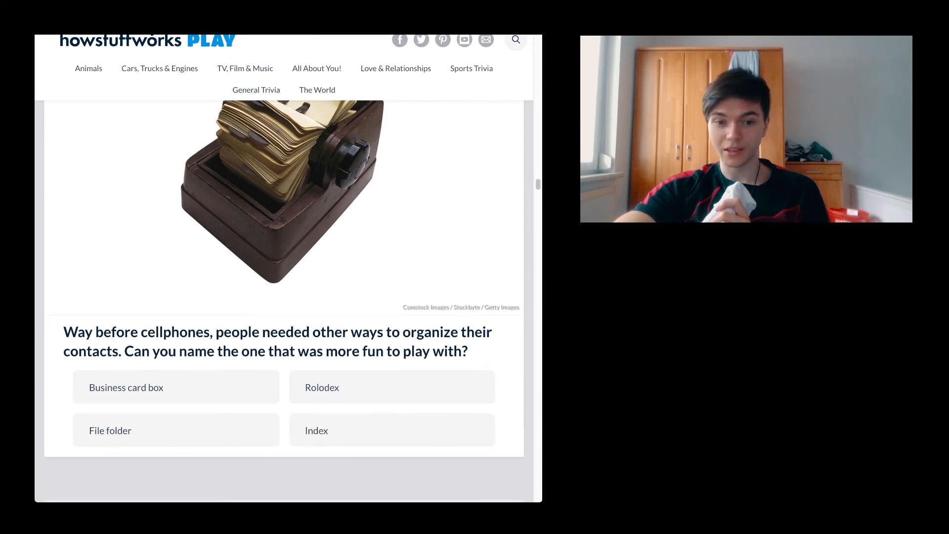
# Answer the contacts question with Rolodex, revealed as correct
pyautogui.click(392, 387)
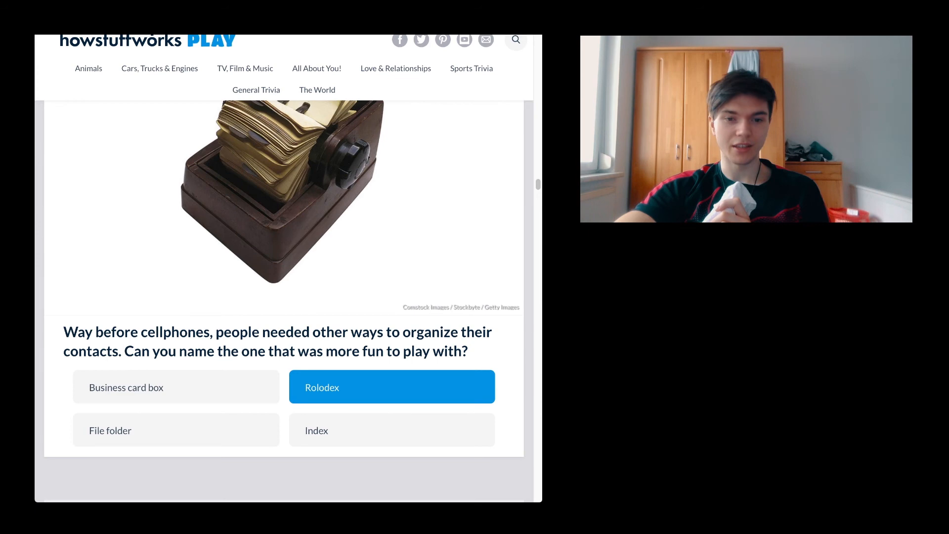
pyautogui.click(391, 387)
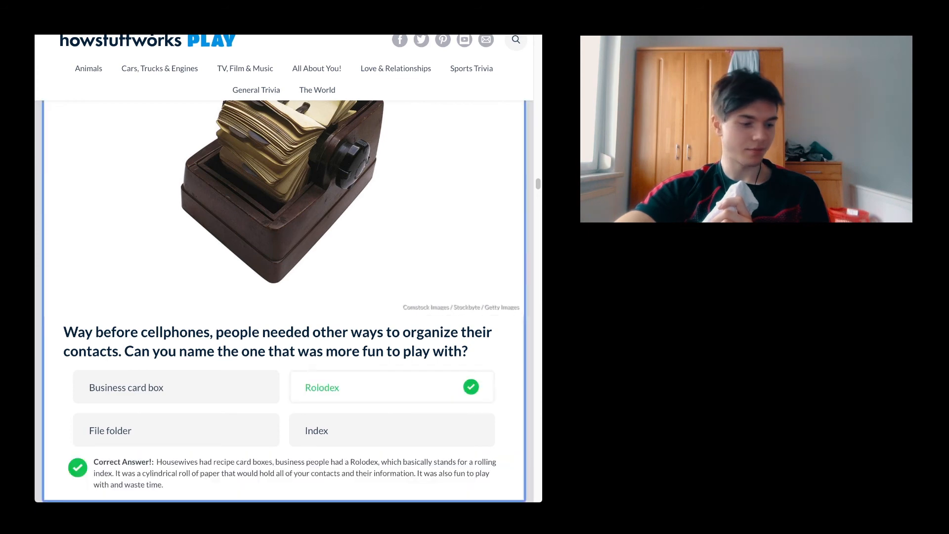
pyautogui.scroll(-3)
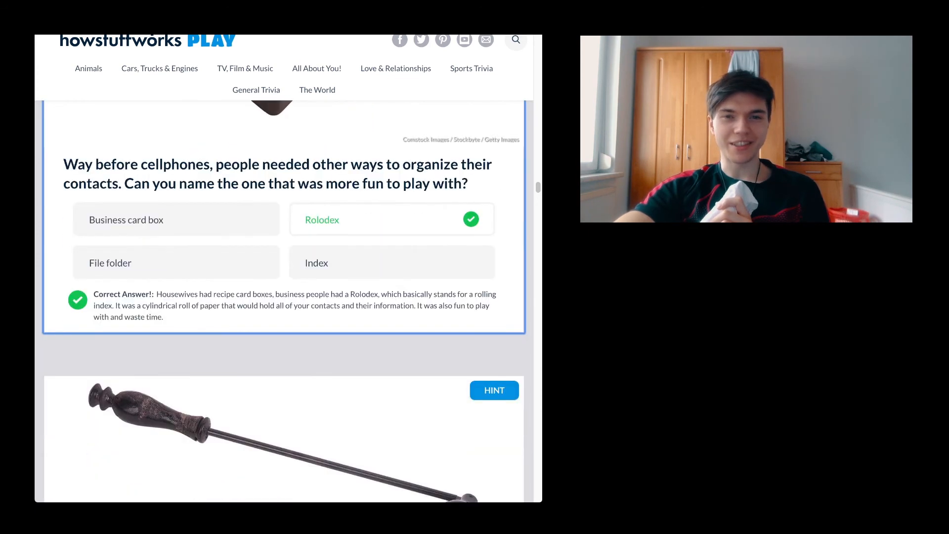
pyautogui.scroll(-3)
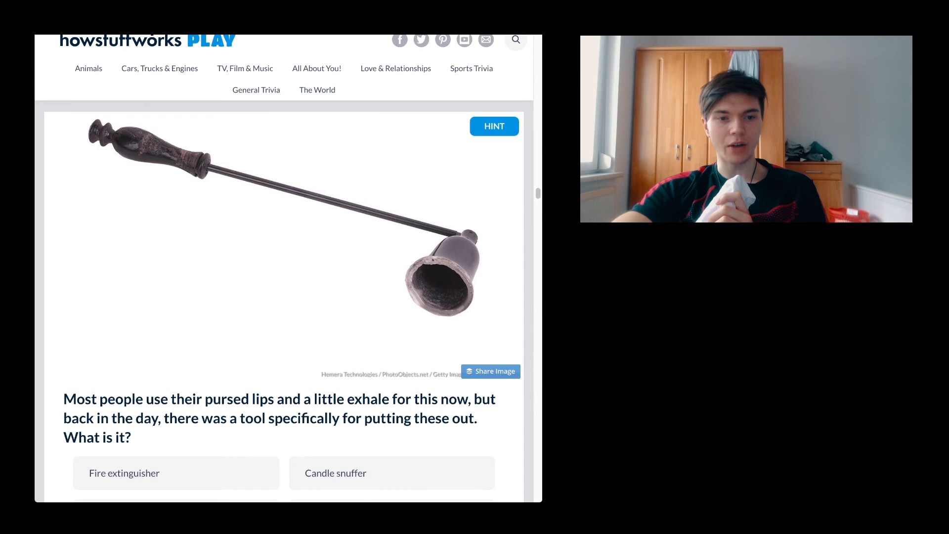
pyautogui.scroll(-3)
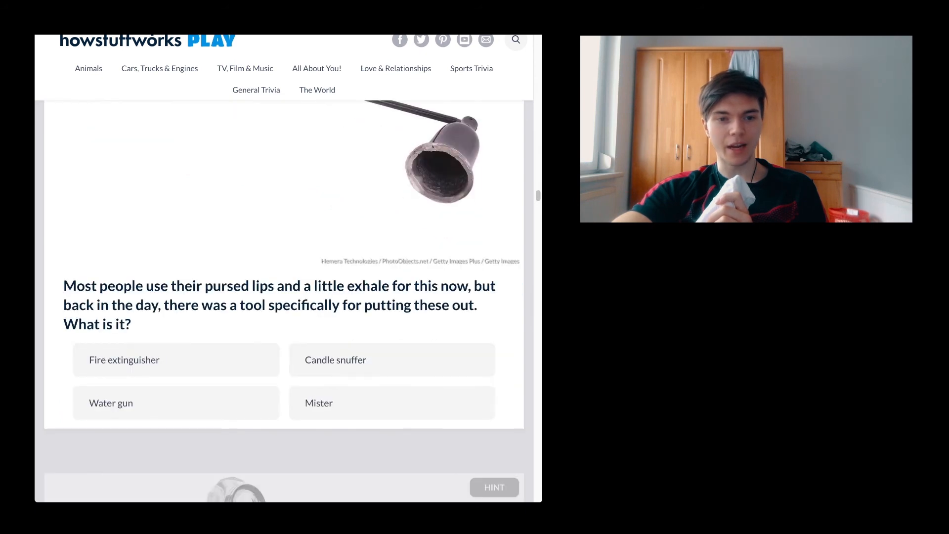
# Answer Candle snuffer, revealed as correct
pyautogui.click(391, 360)
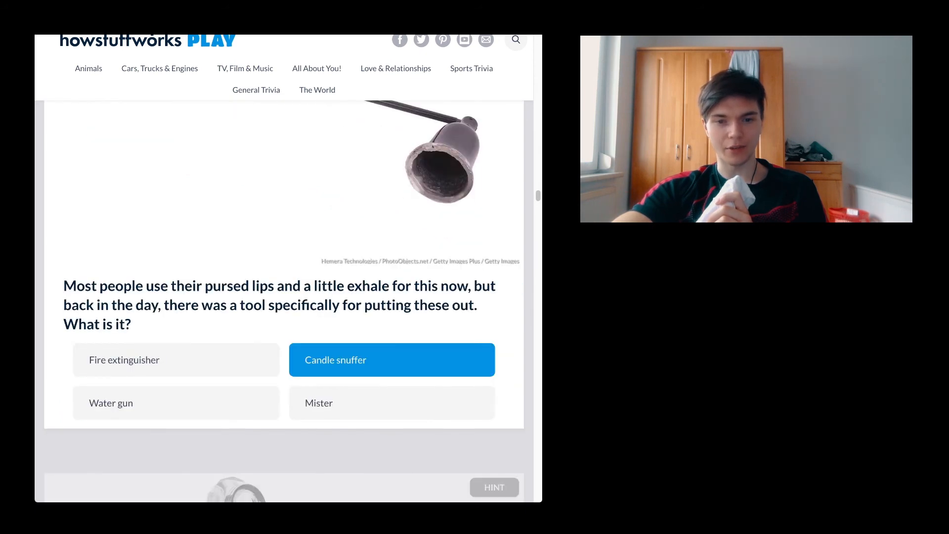
pyautogui.click(391, 360)
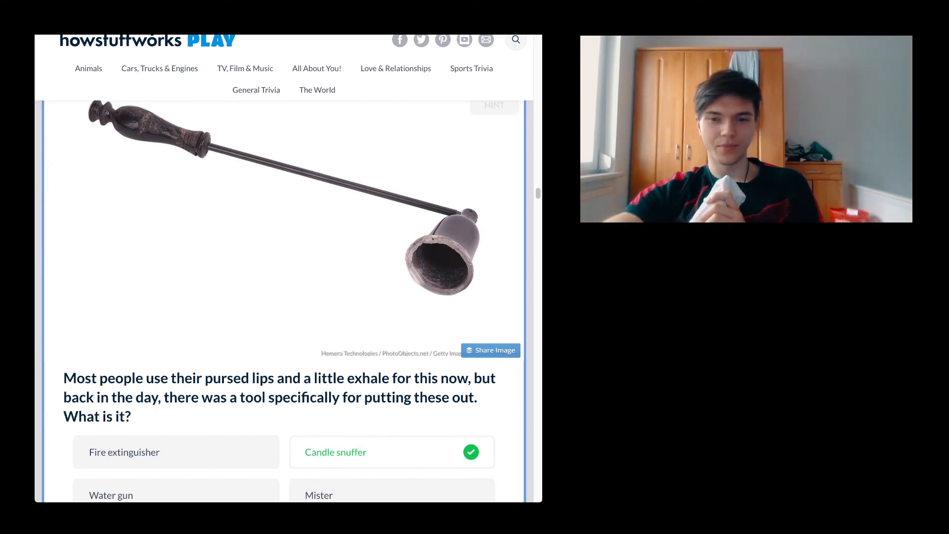
pyautogui.scroll(-3)
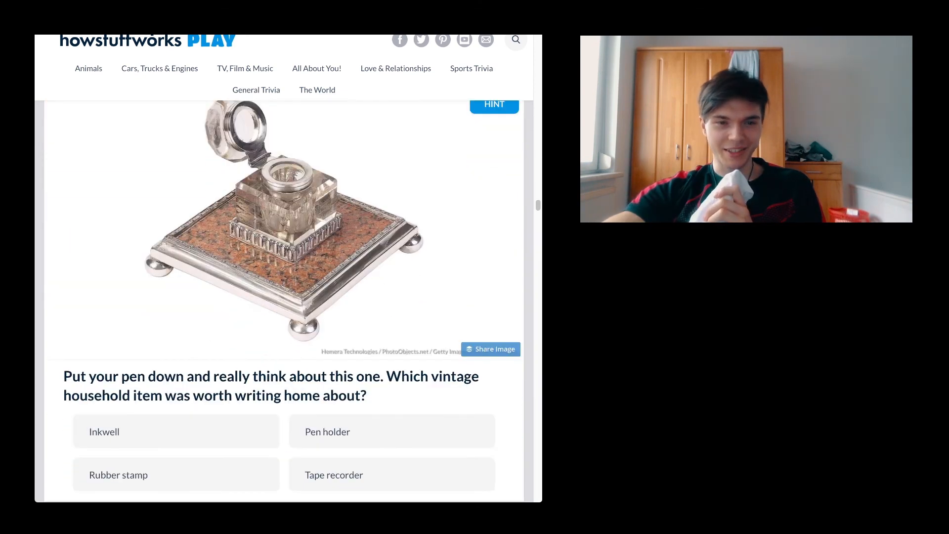
pyautogui.scroll(-3)
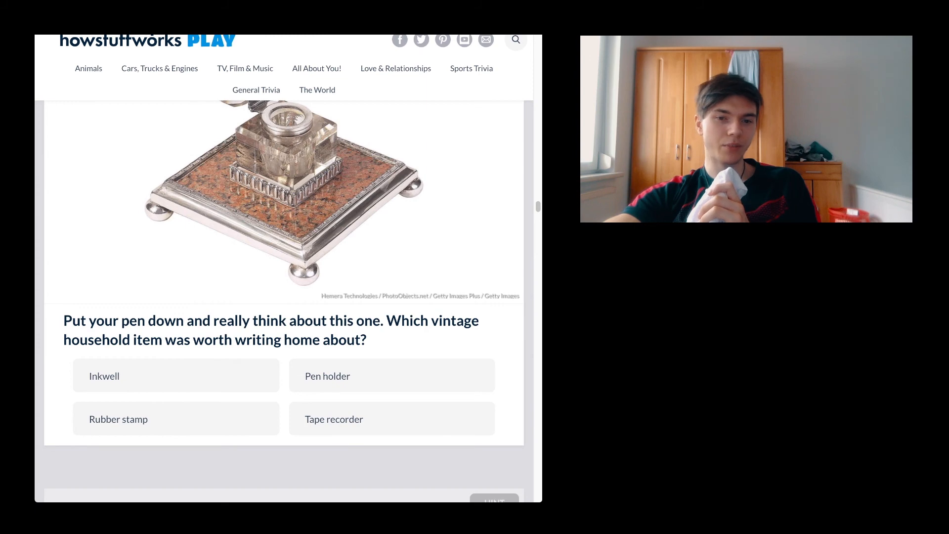
# Answer the inkwell question with Pen holder, revealing Inkwell as the right answer
pyautogui.click(392, 376)
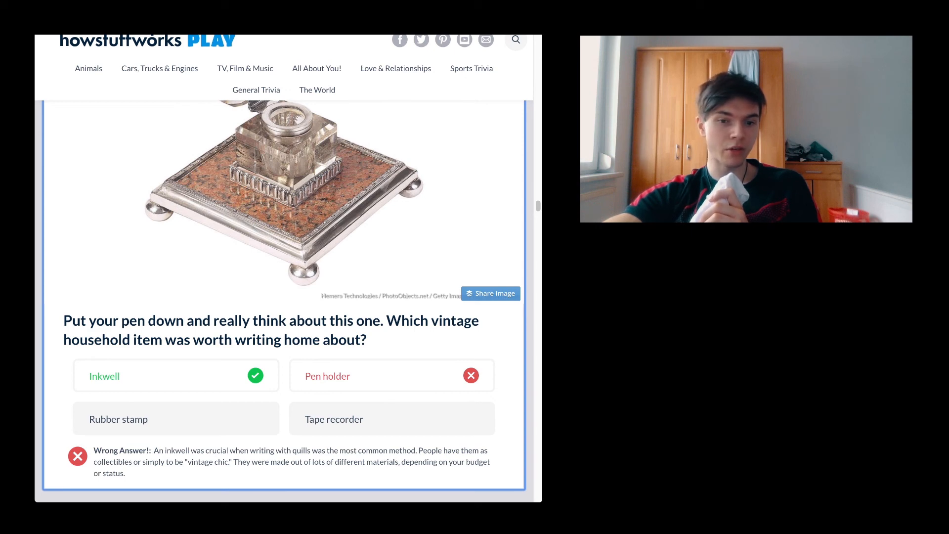
pyautogui.scroll(-3)
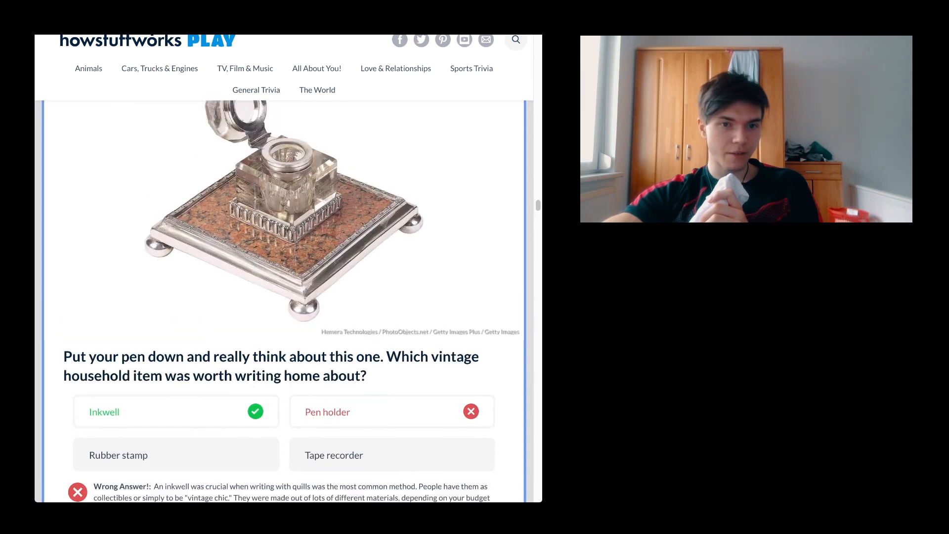